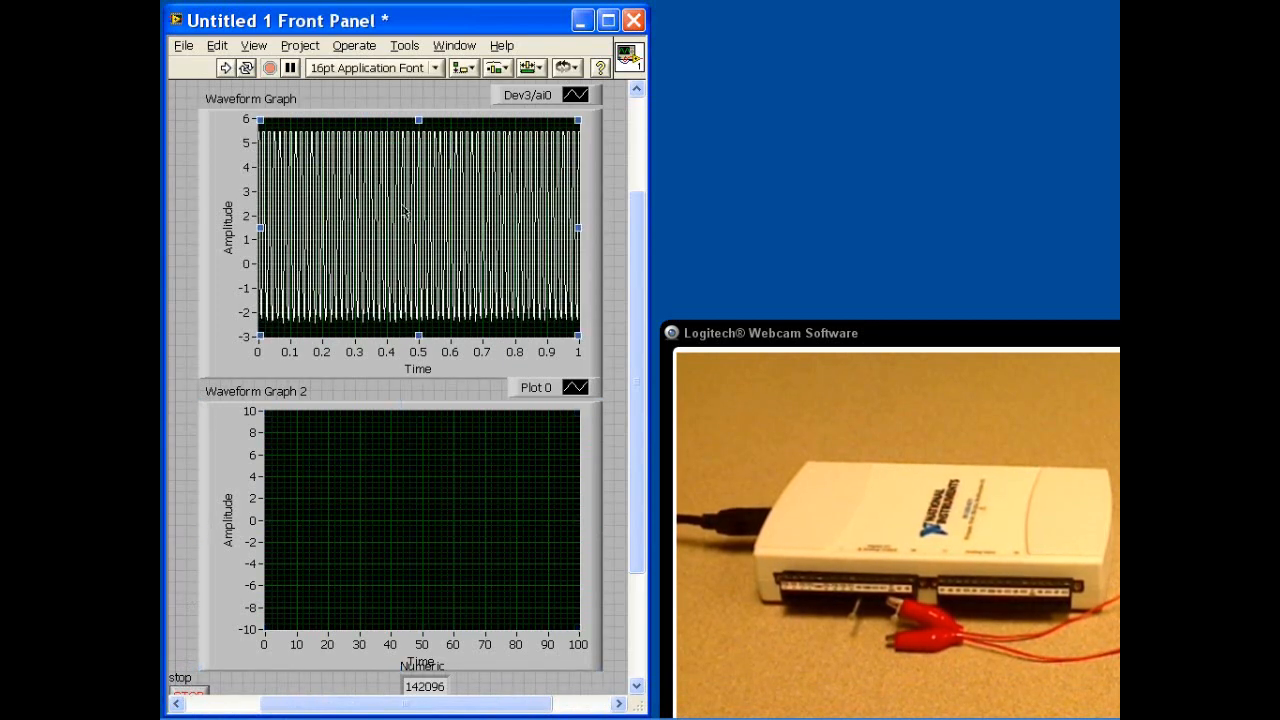
{"action": "mouse_move", "coordinate": [577, 276]}
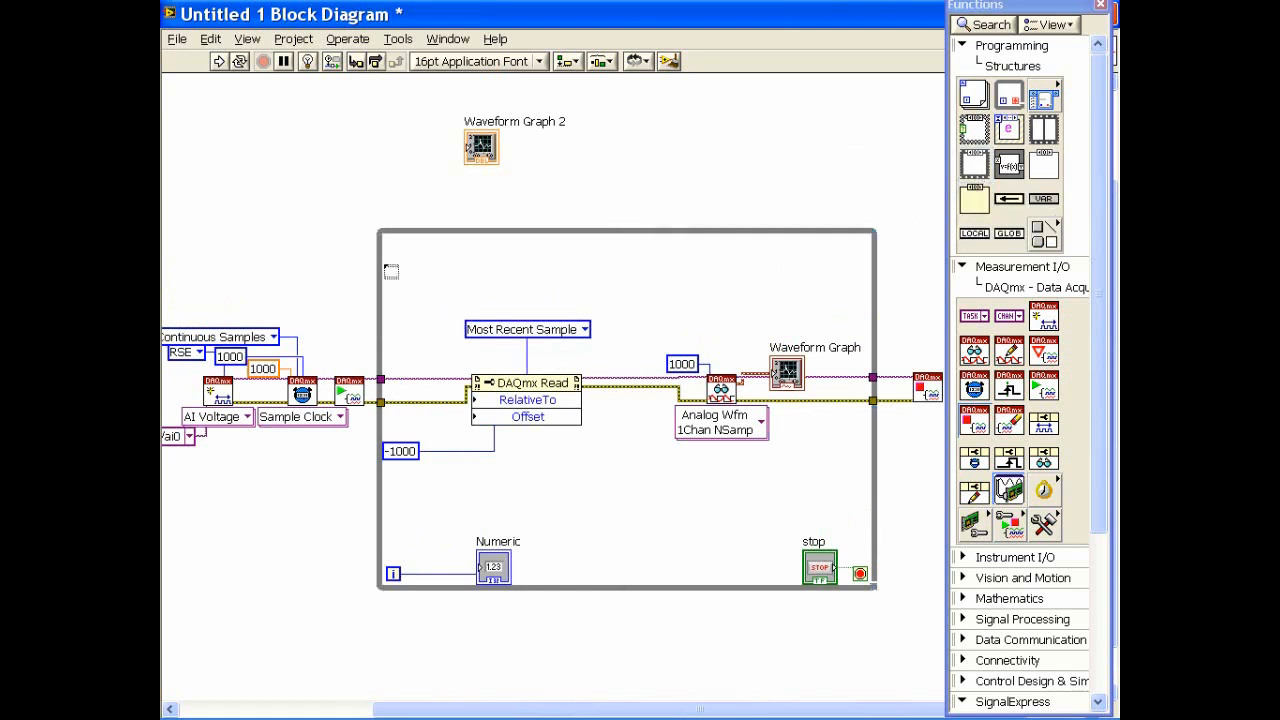
- Enclose the DAQmx read and graph code in a Stacked Sequence and add an empty frame 1
{"action": "left_click_drag", "start_coordinate": [383, 263], "coordinate": [848, 510]}
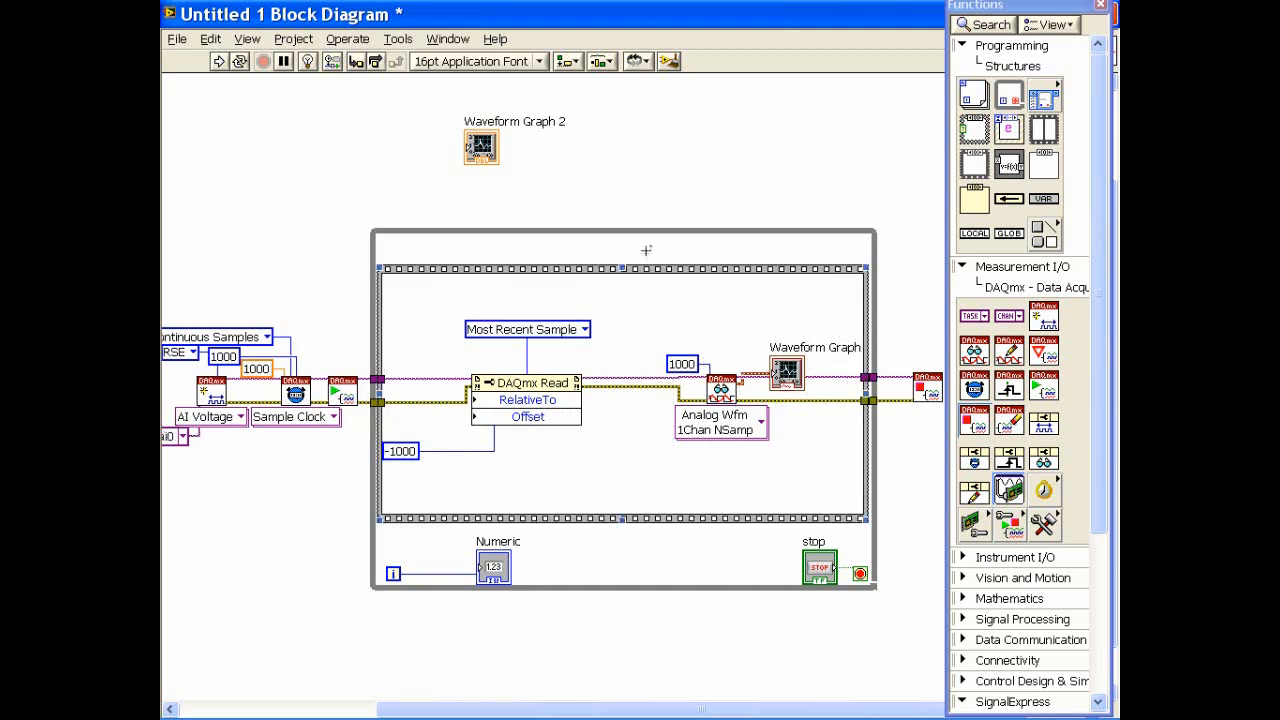
{"action": "right_click", "coordinate": [646, 250]}
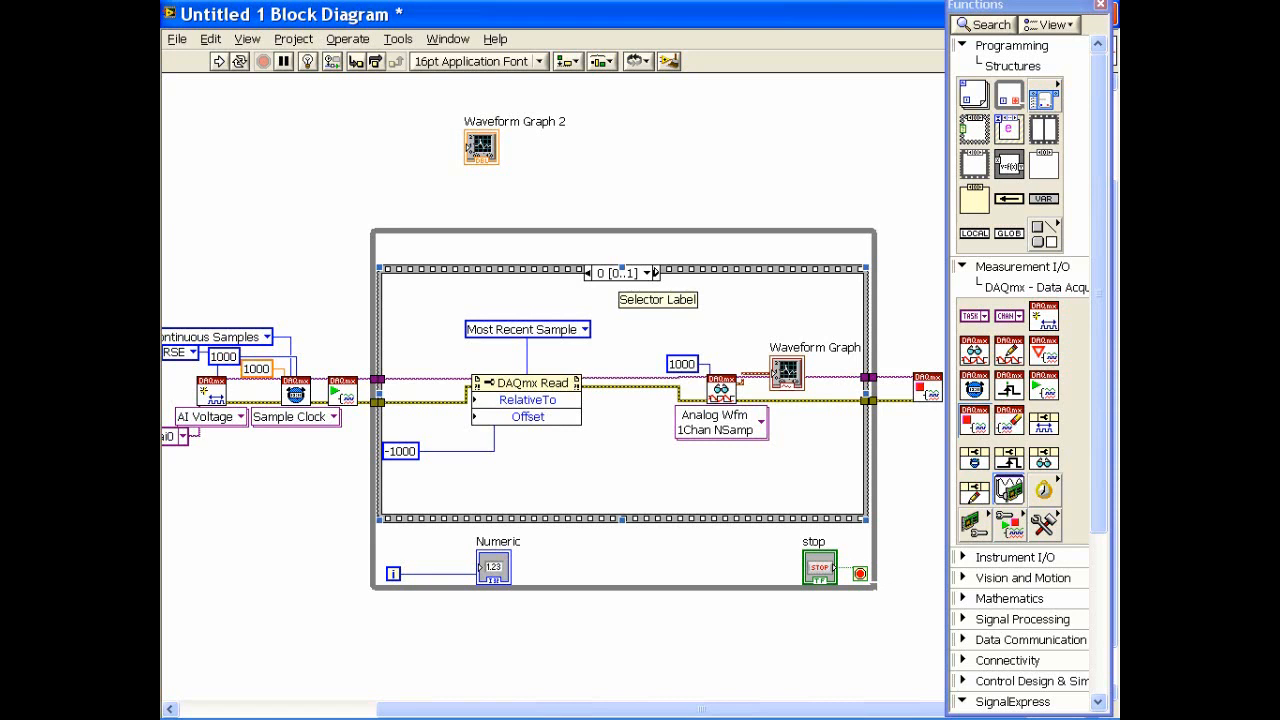
{"action": "left_click", "coordinate": [652, 272]}
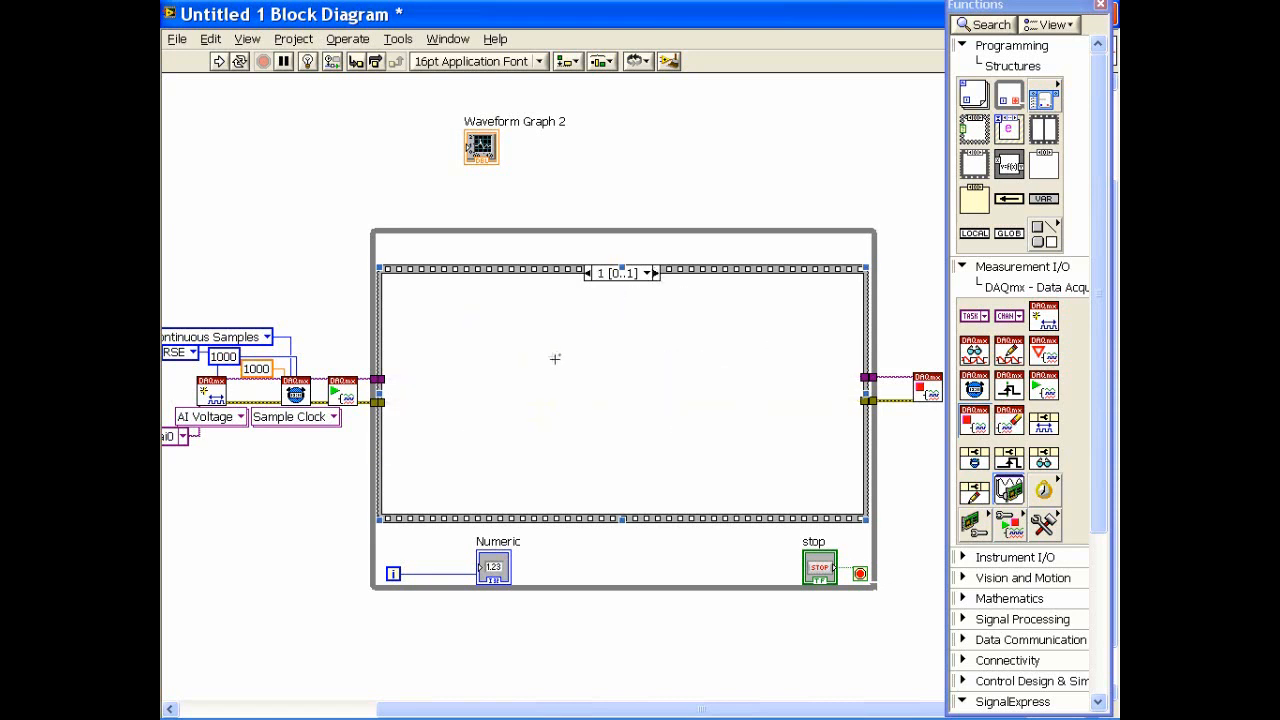
{"action": "mouse_move", "coordinate": [1045, 460]}
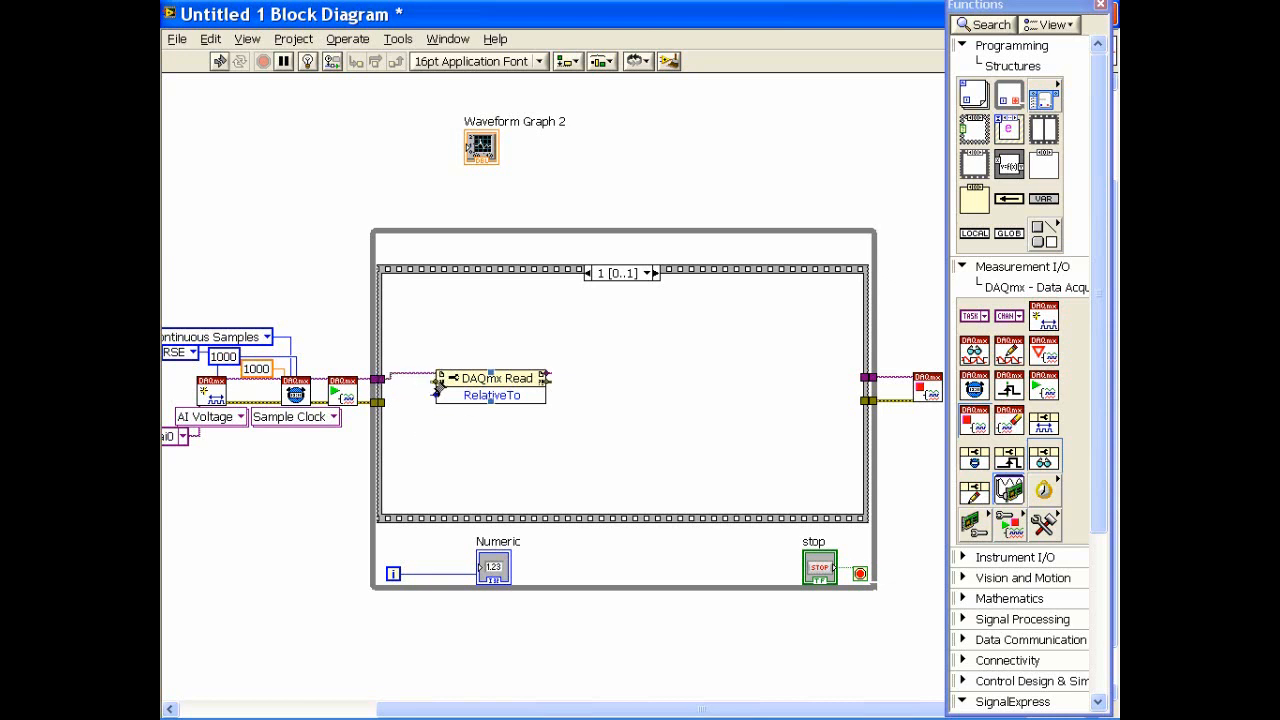
- Set frame 1's DAQmx Read property node to Status » Current Read Position
{"action": "left_click", "coordinate": [490, 395]}
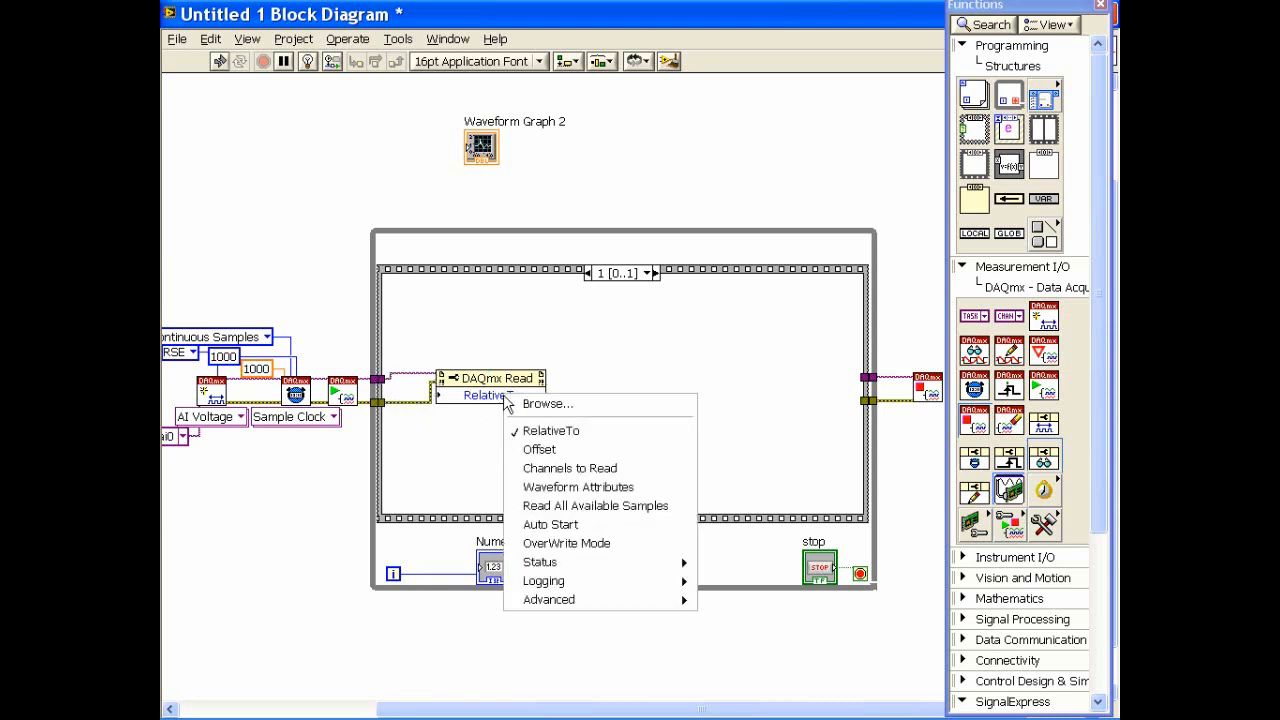
{"action": "mouse_move", "coordinate": [539, 562]}
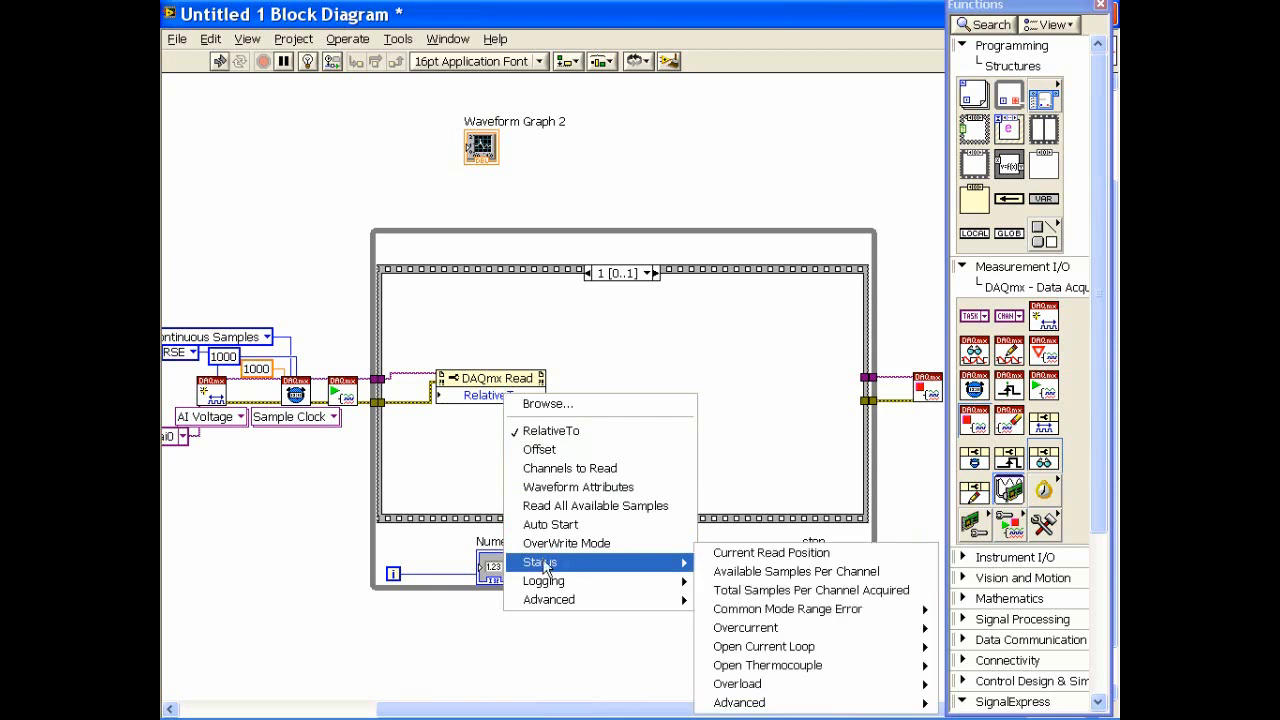
{"action": "left_click", "coordinate": [771, 552]}
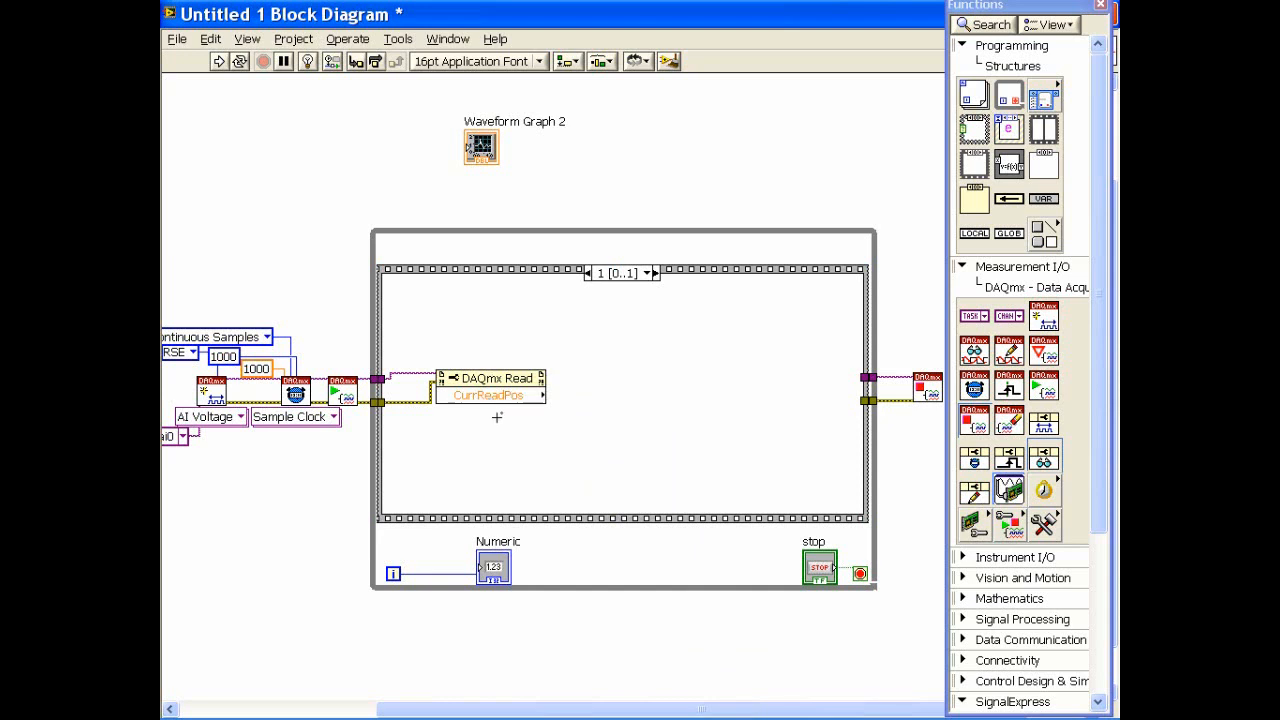
{"action": "mouse_move", "coordinate": [484, 437]}
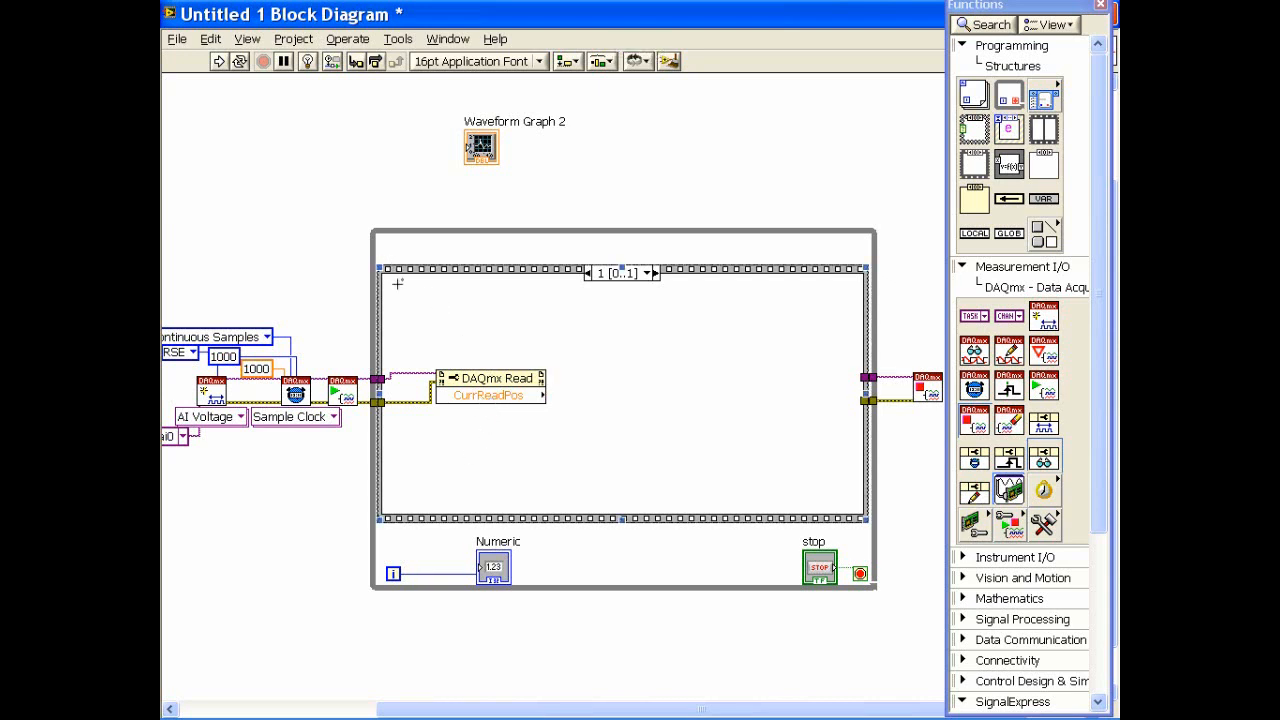
{"action": "mouse_move", "coordinate": [402, 328]}
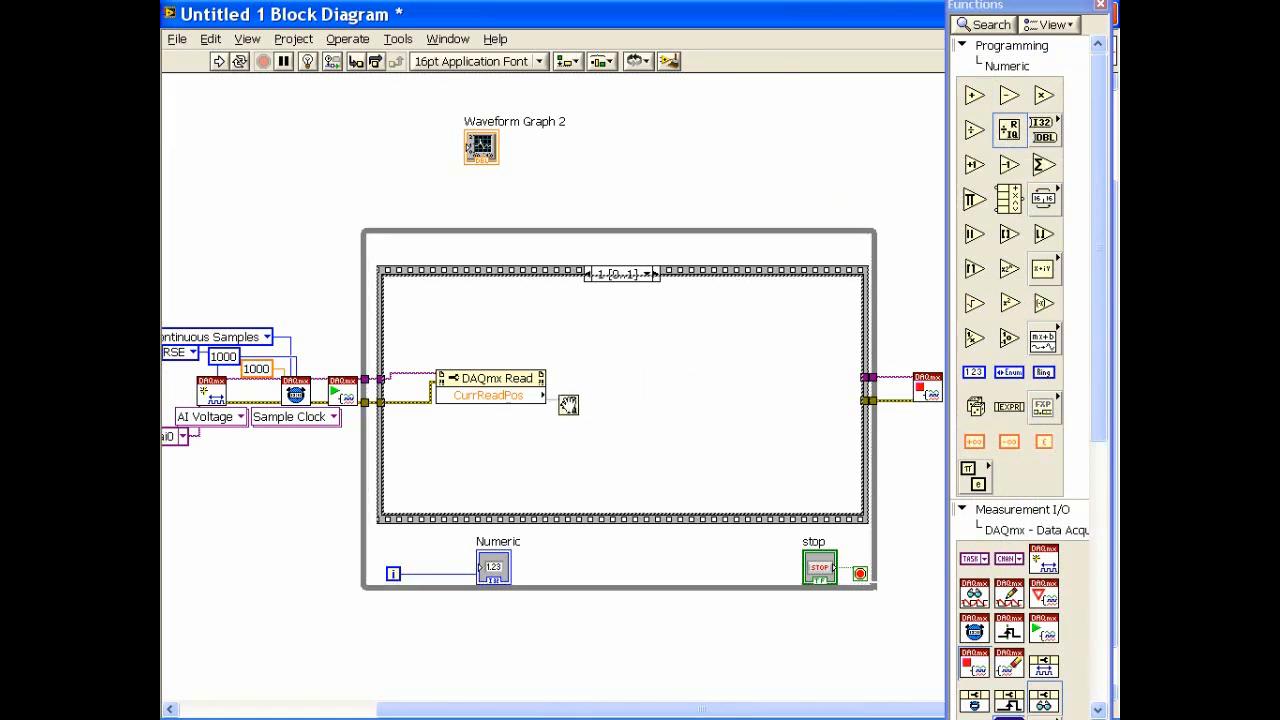
{"action": "mouse_move", "coordinate": [567, 403]}
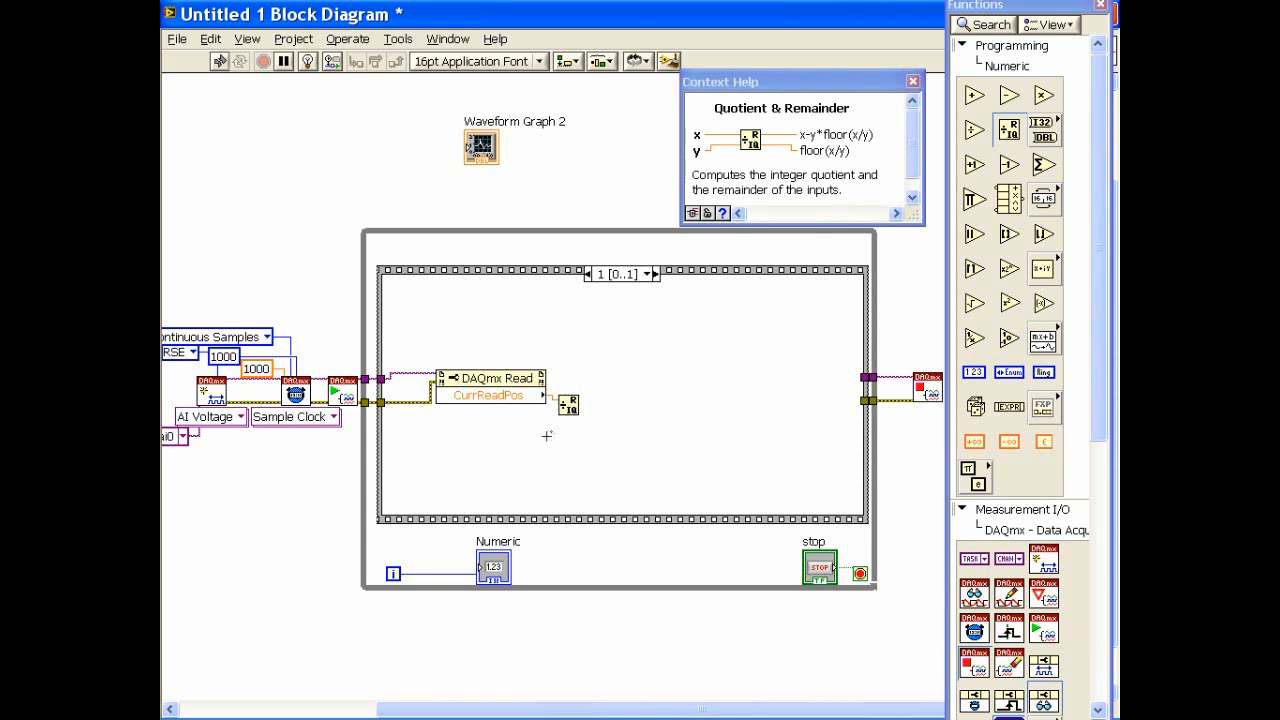
{"action": "mouse_move", "coordinate": [566, 404]}
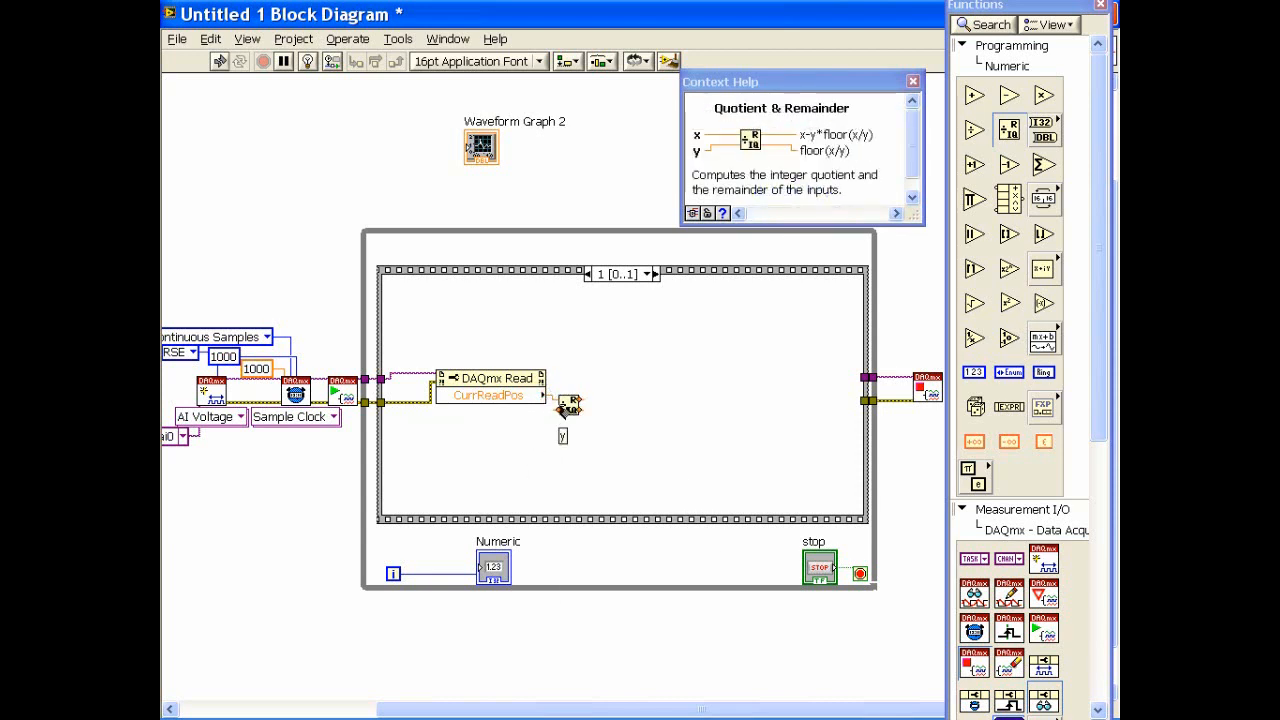
- Wire a constant 1000 as the Quotient & Remainder divisor
{"action": "right_click", "coordinate": [570, 402]}
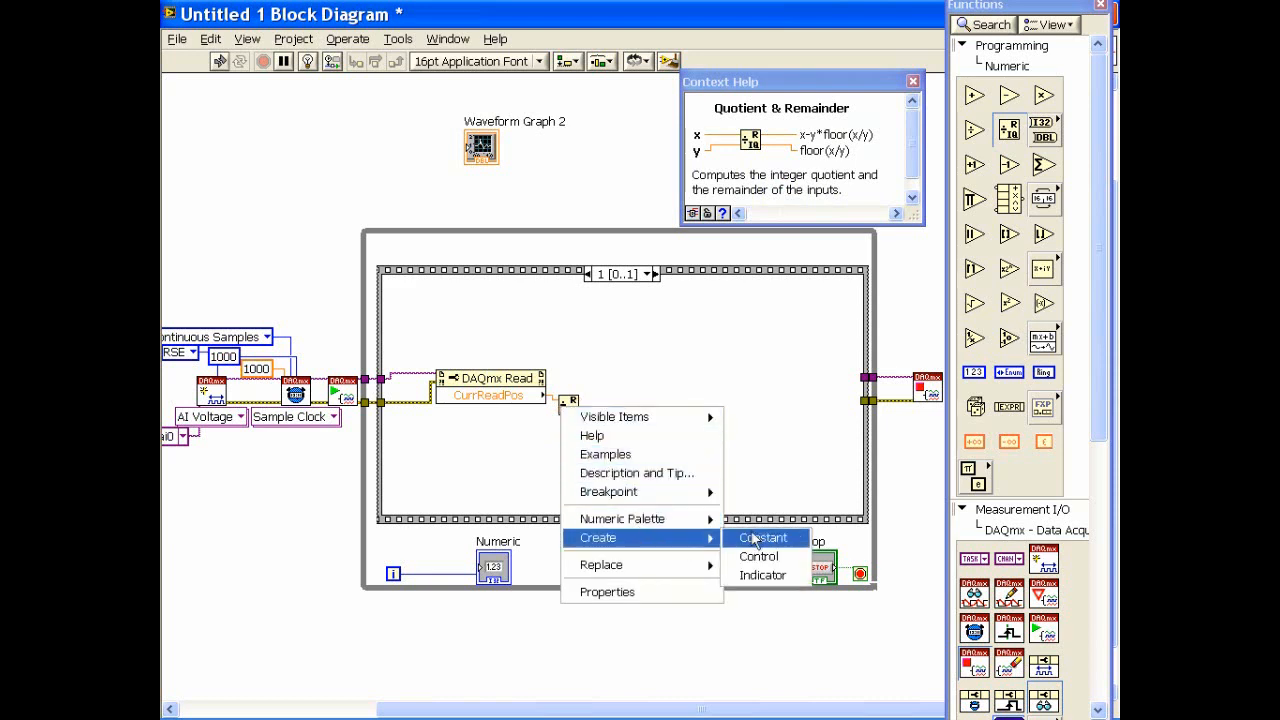
{"action": "left_click", "coordinate": [761, 537]}
{"action": "type", "text": "1000"}
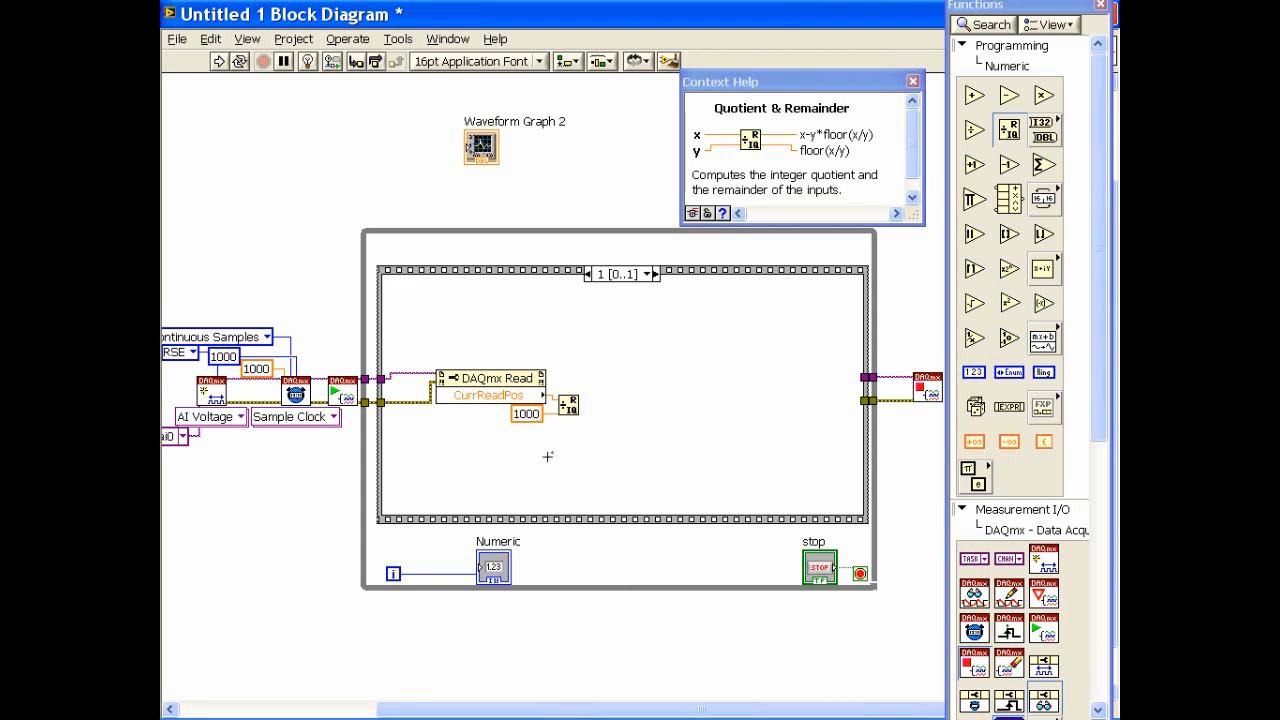
{"action": "mouse_move", "coordinate": [547, 456]}
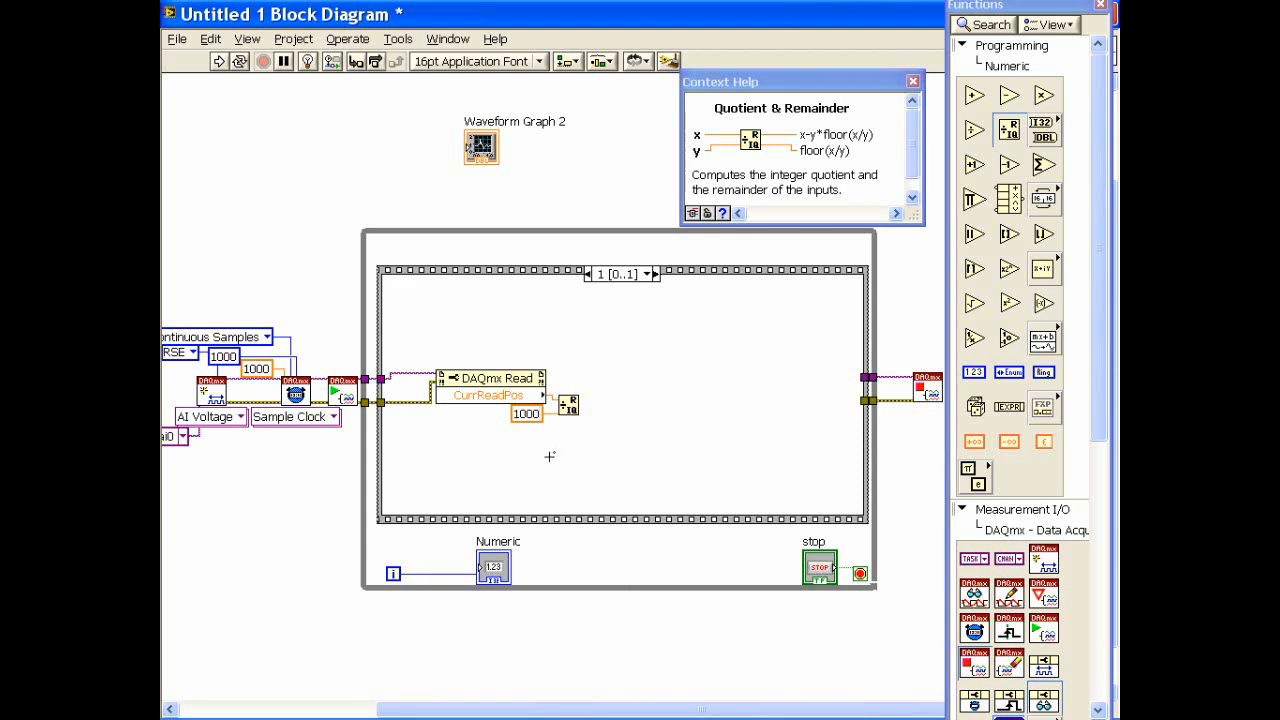
{"action": "mouse_move", "coordinate": [552, 457]}
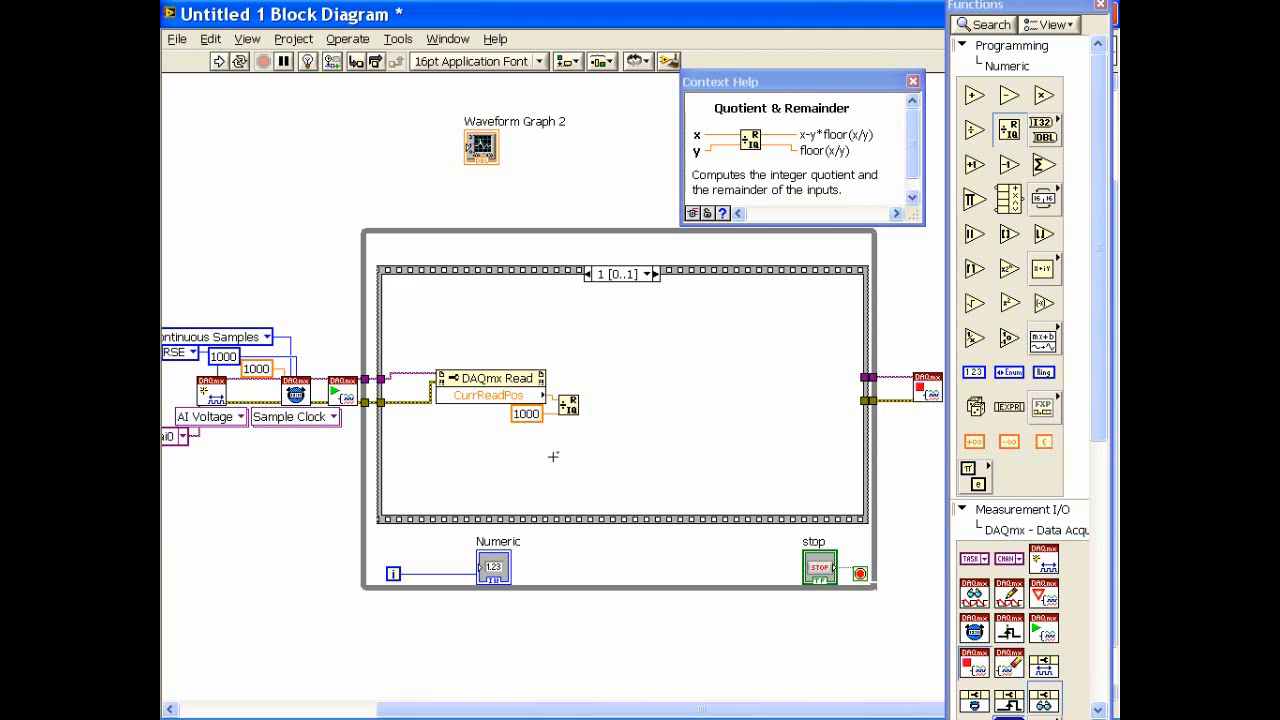
{"action": "mouse_move", "coordinate": [556, 442]}
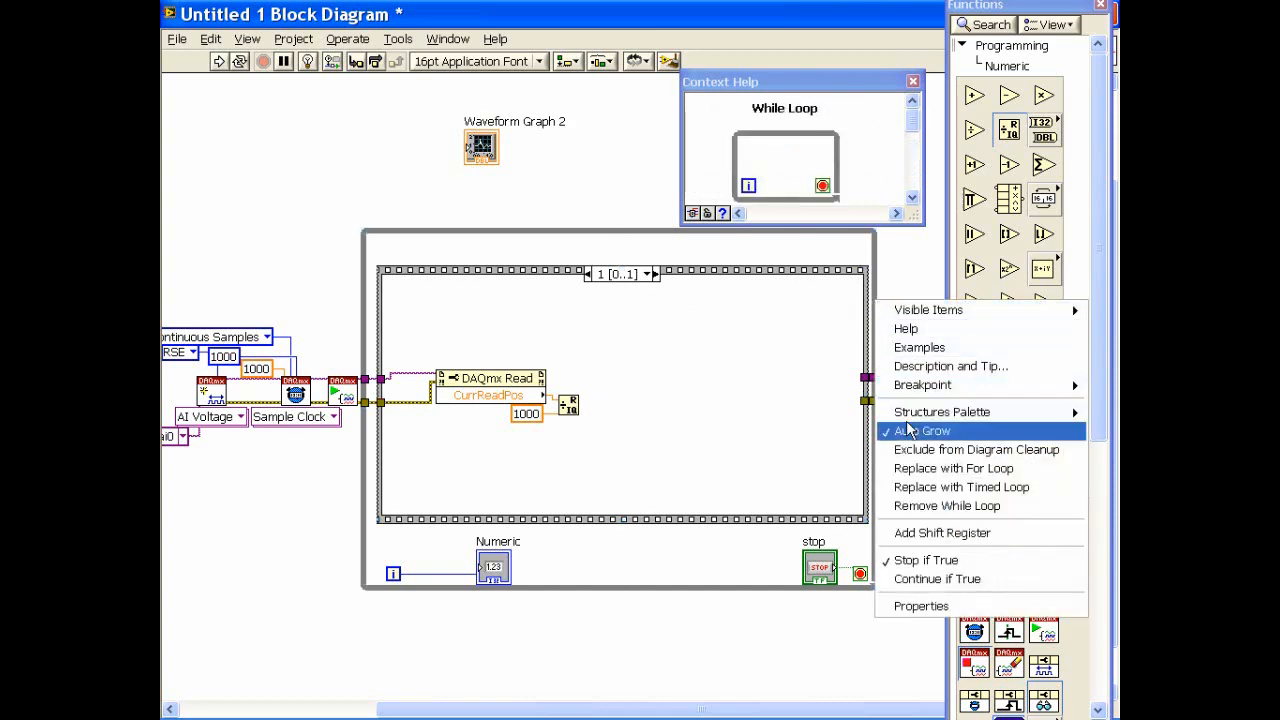
- Add a shift register to the outer While Loop to hold the quotient
{"action": "left_click", "coordinate": [924, 430]}
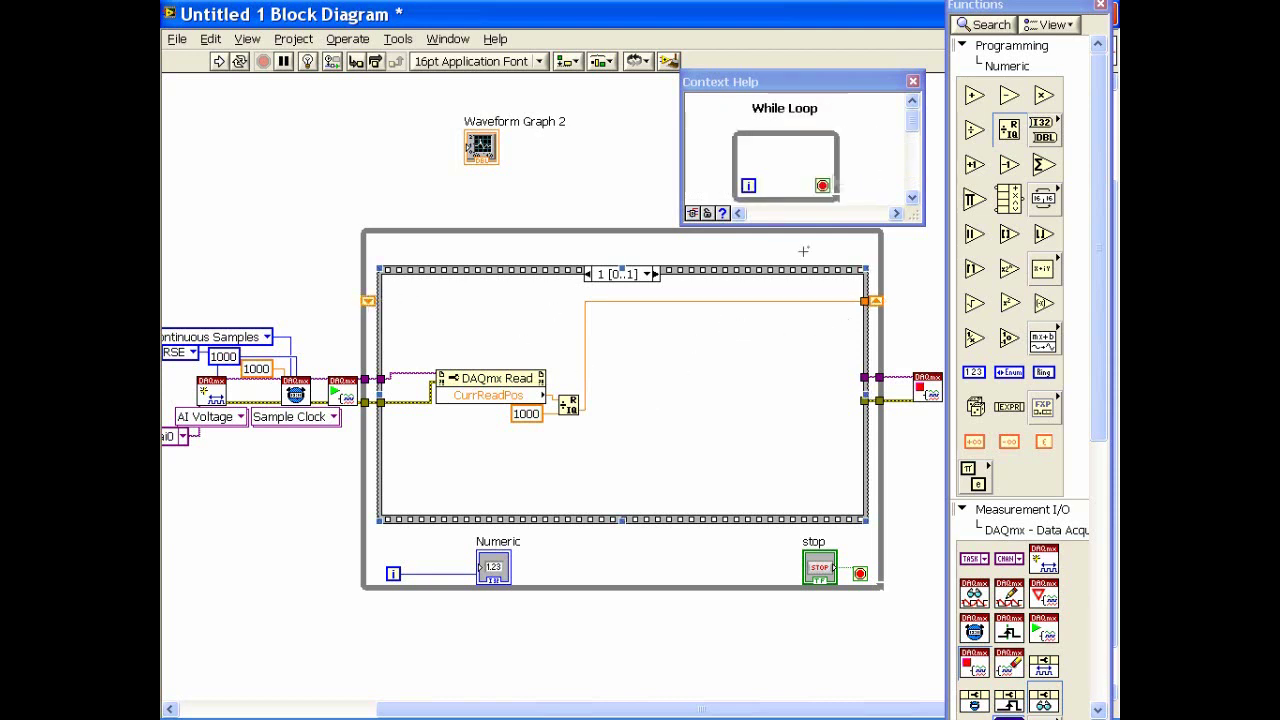
{"action": "mouse_move", "coordinate": [1009, 66]}
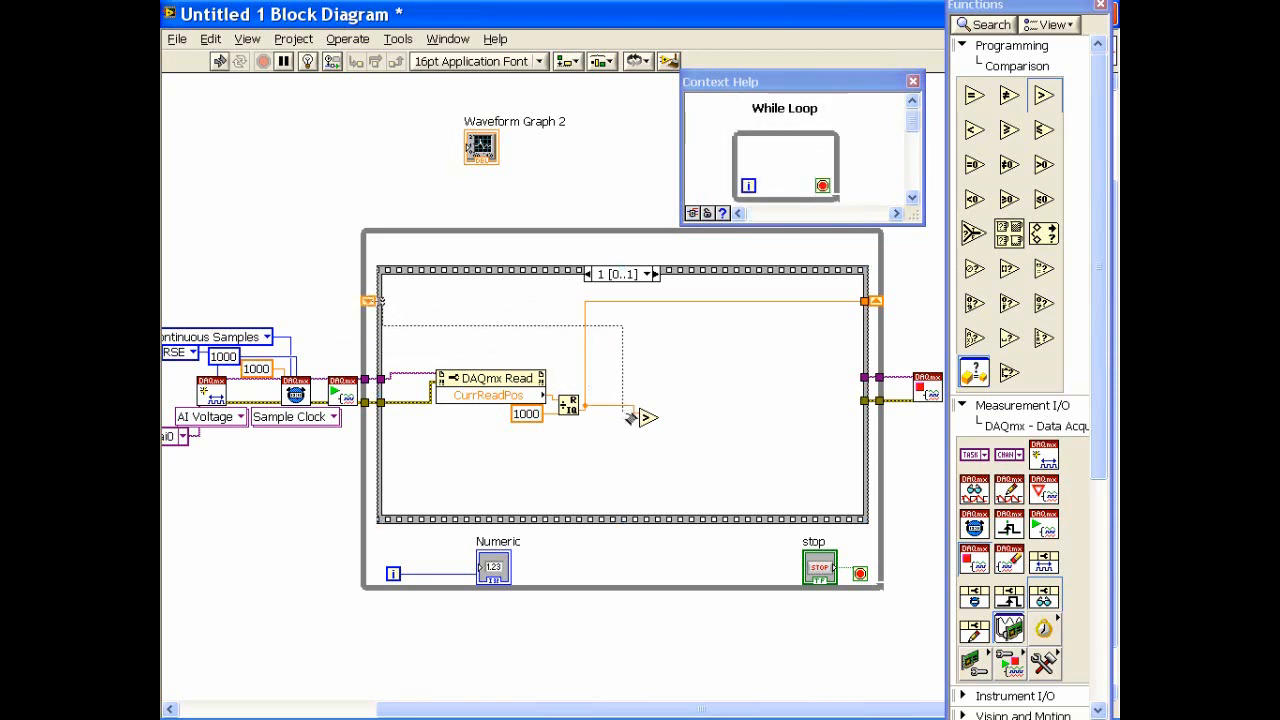
{"action": "mouse_move", "coordinate": [647, 415]}
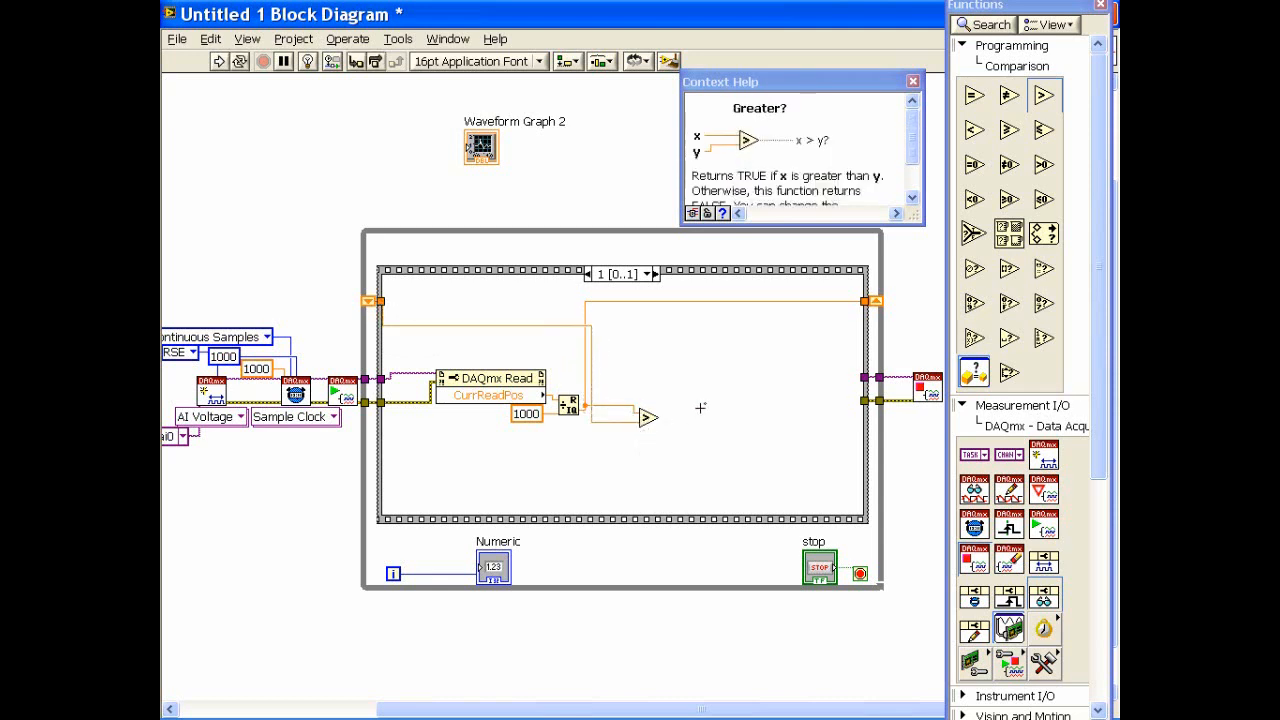
{"action": "mouse_move", "coordinate": [697, 407]}
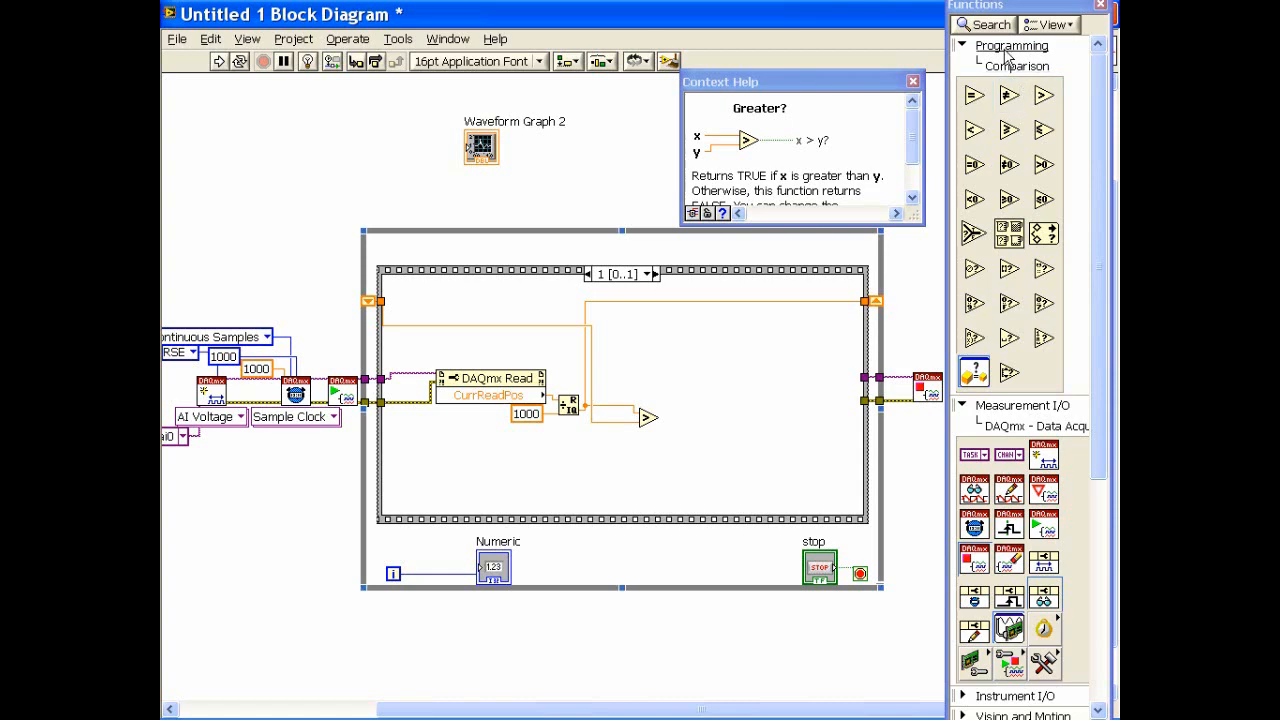
- Add a Case Structure whose True-case read node exposes RelativeTo and Offset
{"action": "left_click", "coordinate": [1007, 66]}
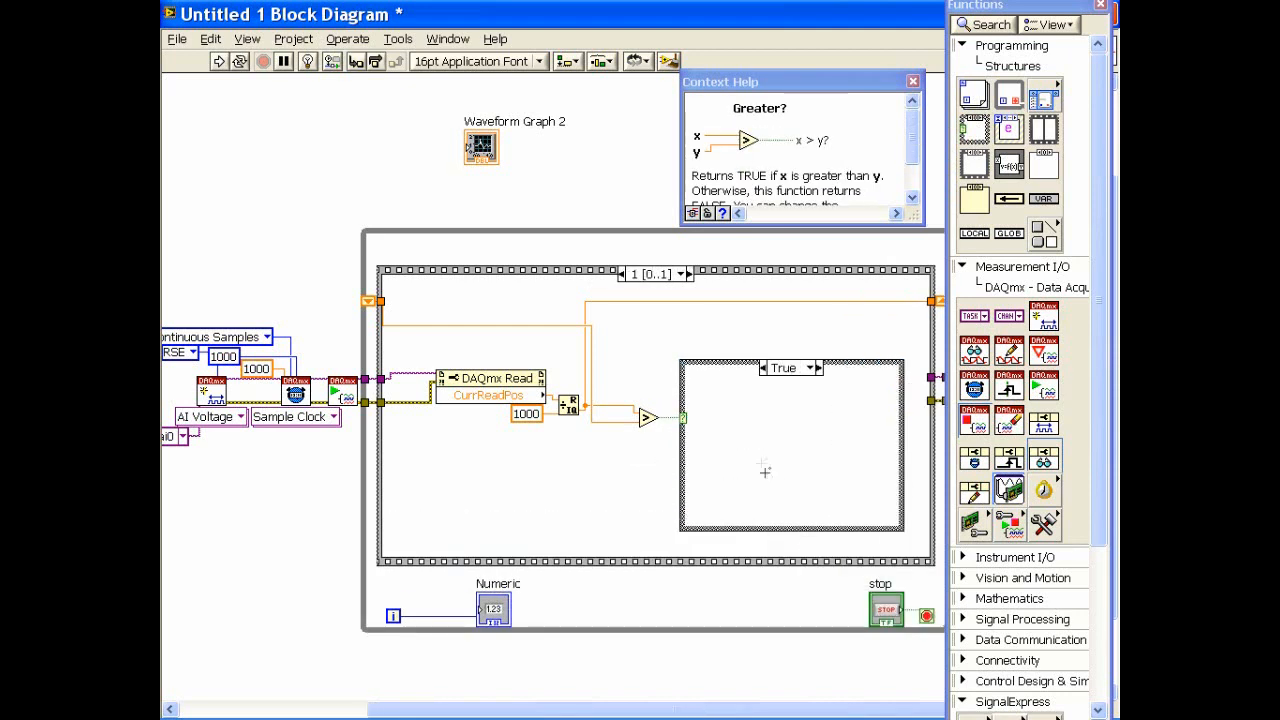
{"action": "mouse_move", "coordinate": [1005, 316]}
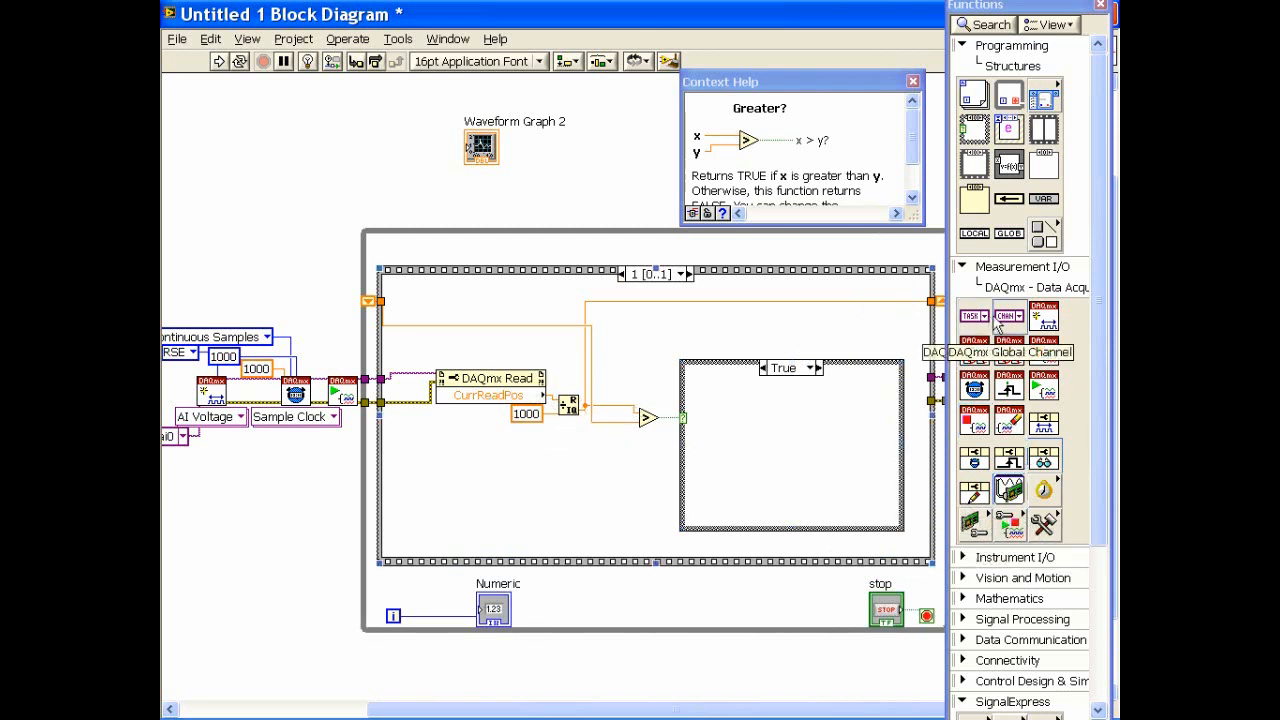
{"action": "mouse_move", "coordinate": [1008, 489]}
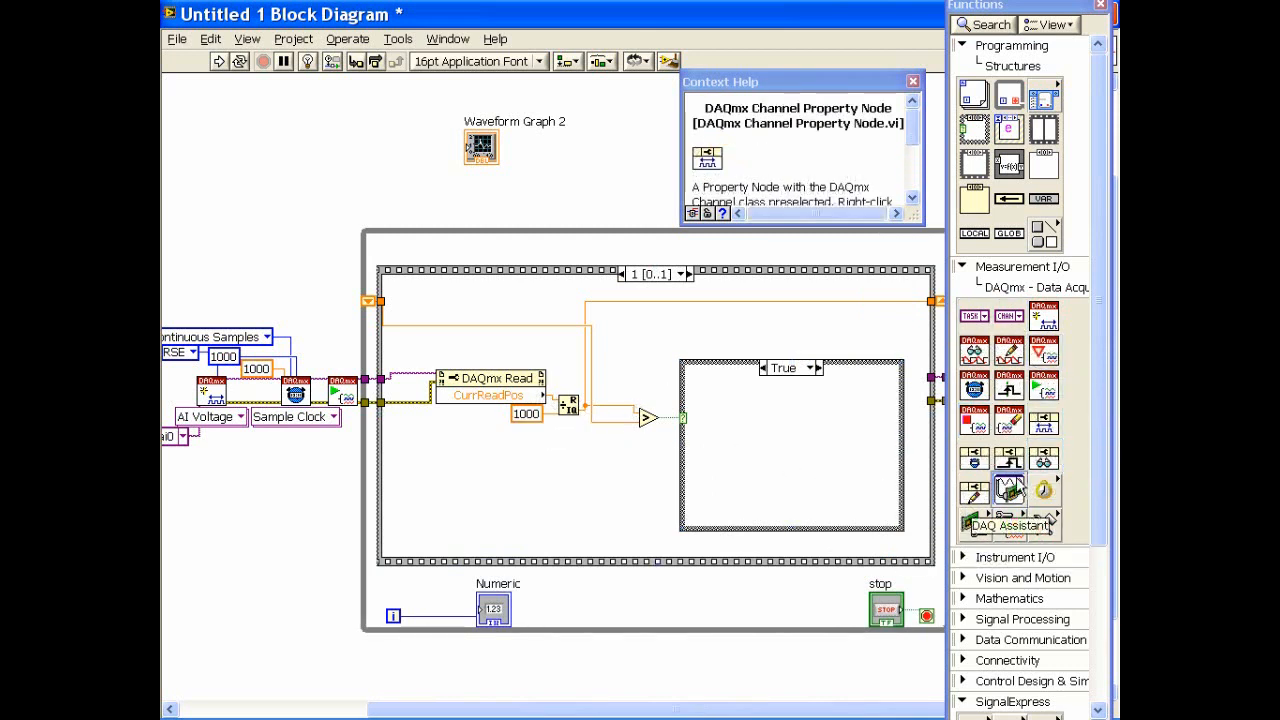
{"action": "mouse_move", "coordinate": [1044, 458]}
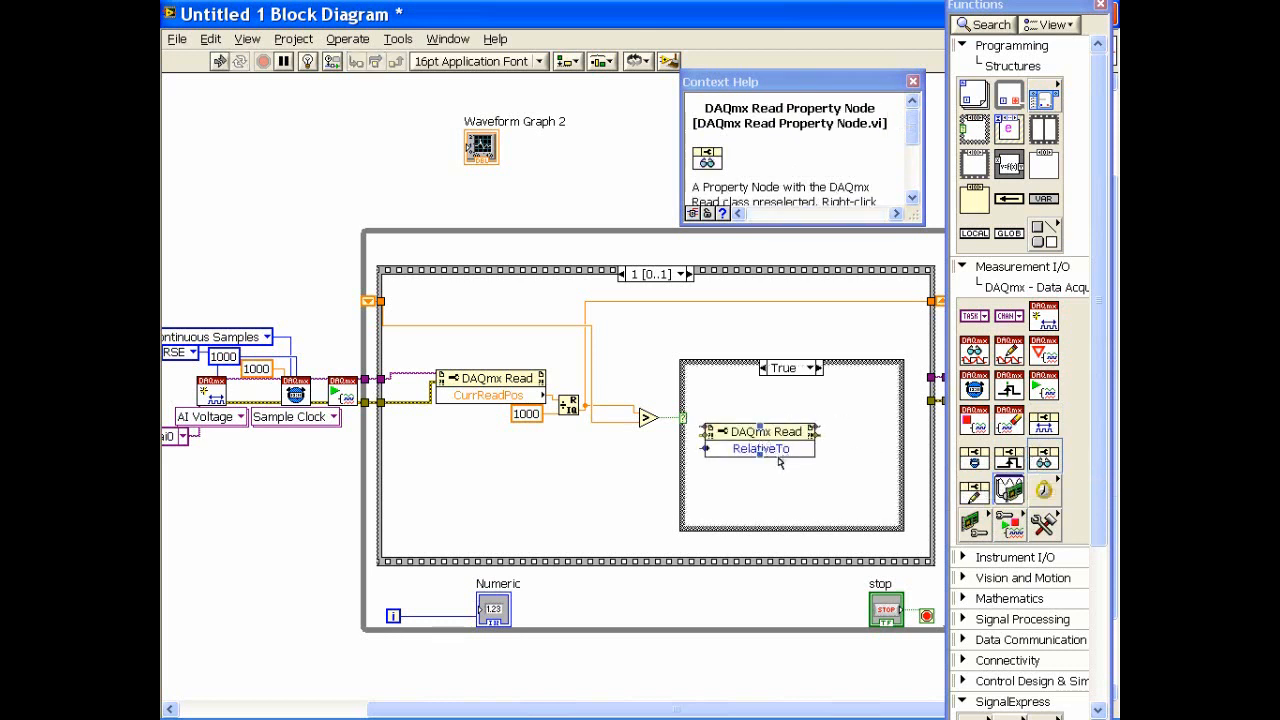
{"action": "left_click", "coordinate": [761, 448]}
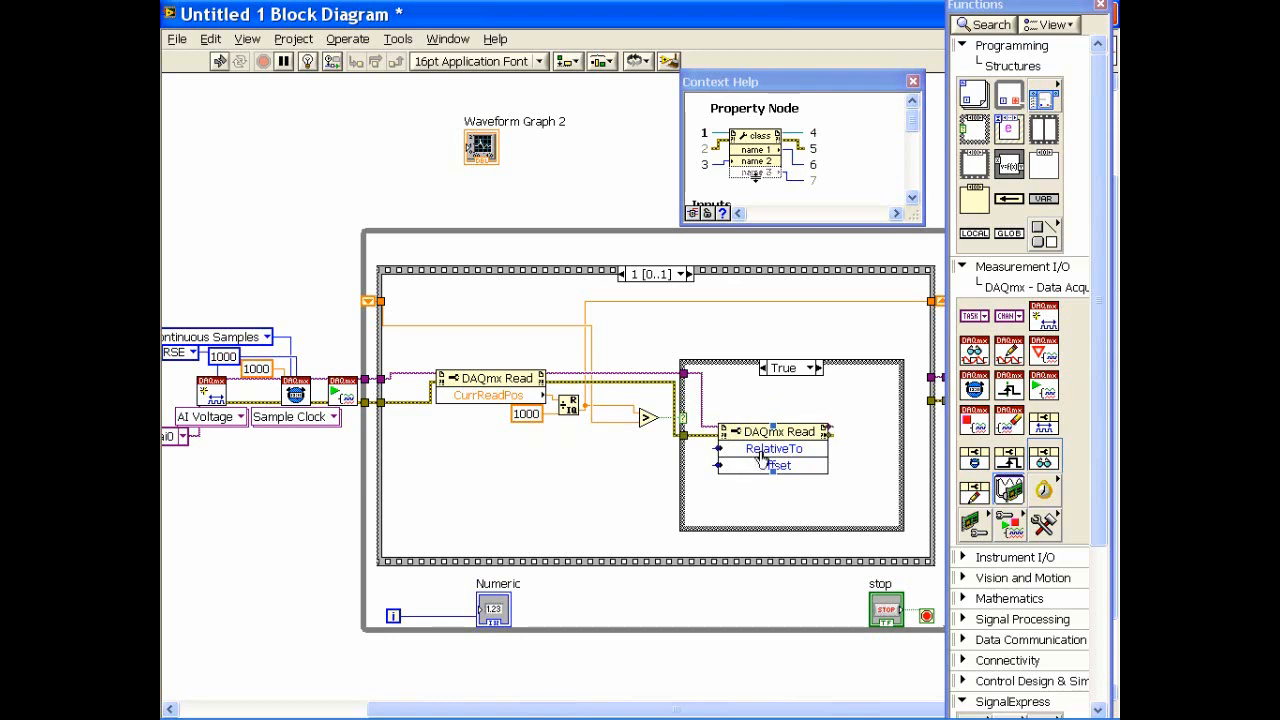
{"action": "mouse_move", "coordinate": [766, 451]}
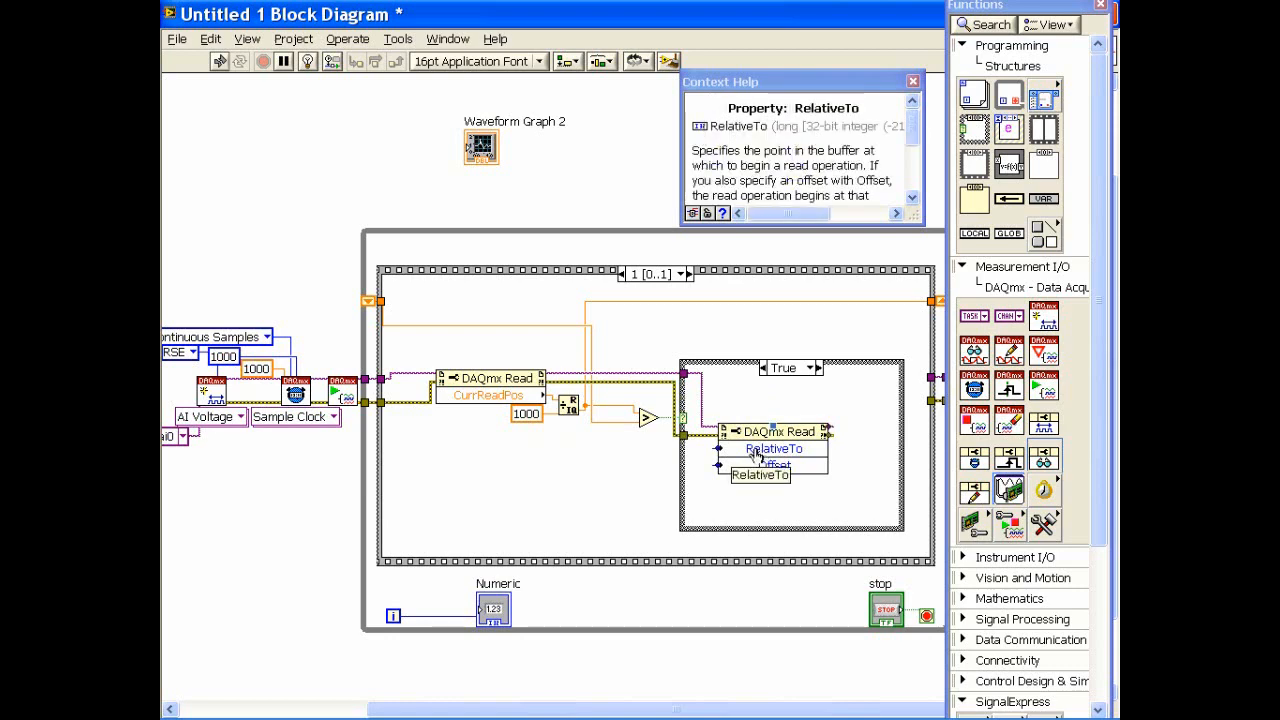
- Give the inner read node's RelativeTo input a constant set to First Sample
{"action": "right_click", "coordinate": [772, 448]}
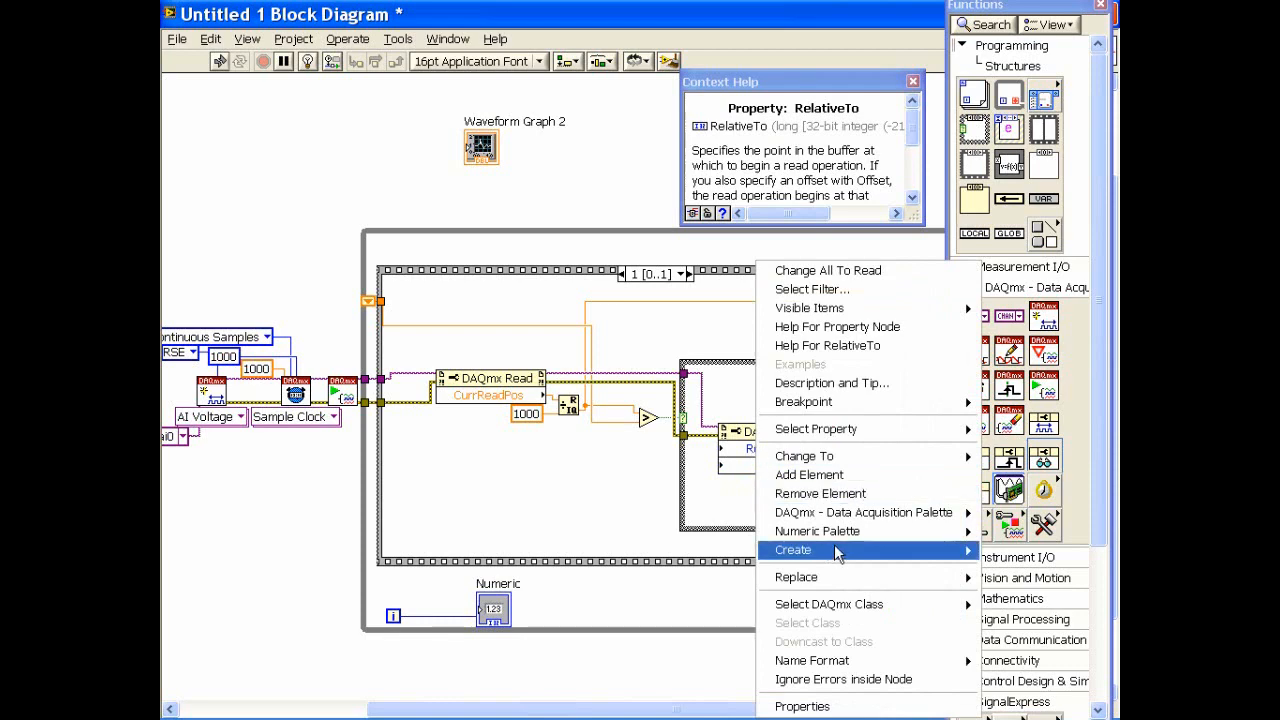
{"action": "left_click", "coordinate": [793, 550]}
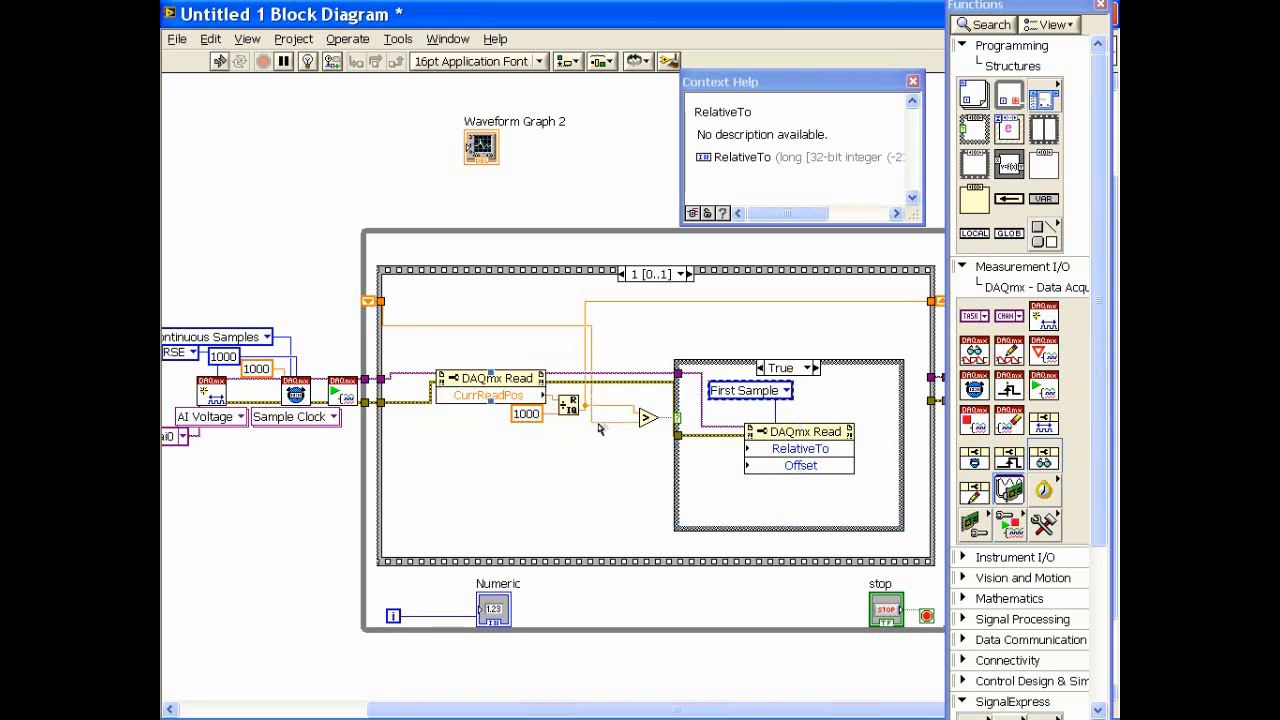
{"action": "mouse_move", "coordinate": [620, 448]}
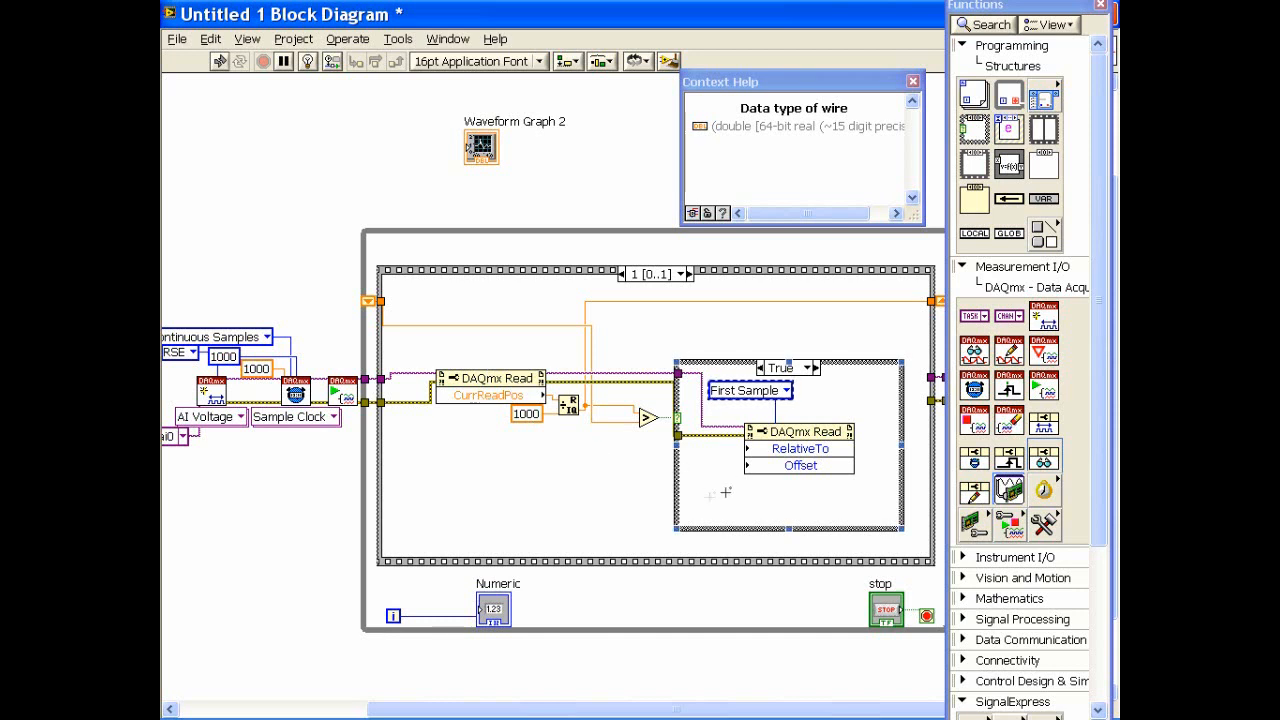
{"action": "mouse_move", "coordinate": [734, 512]}
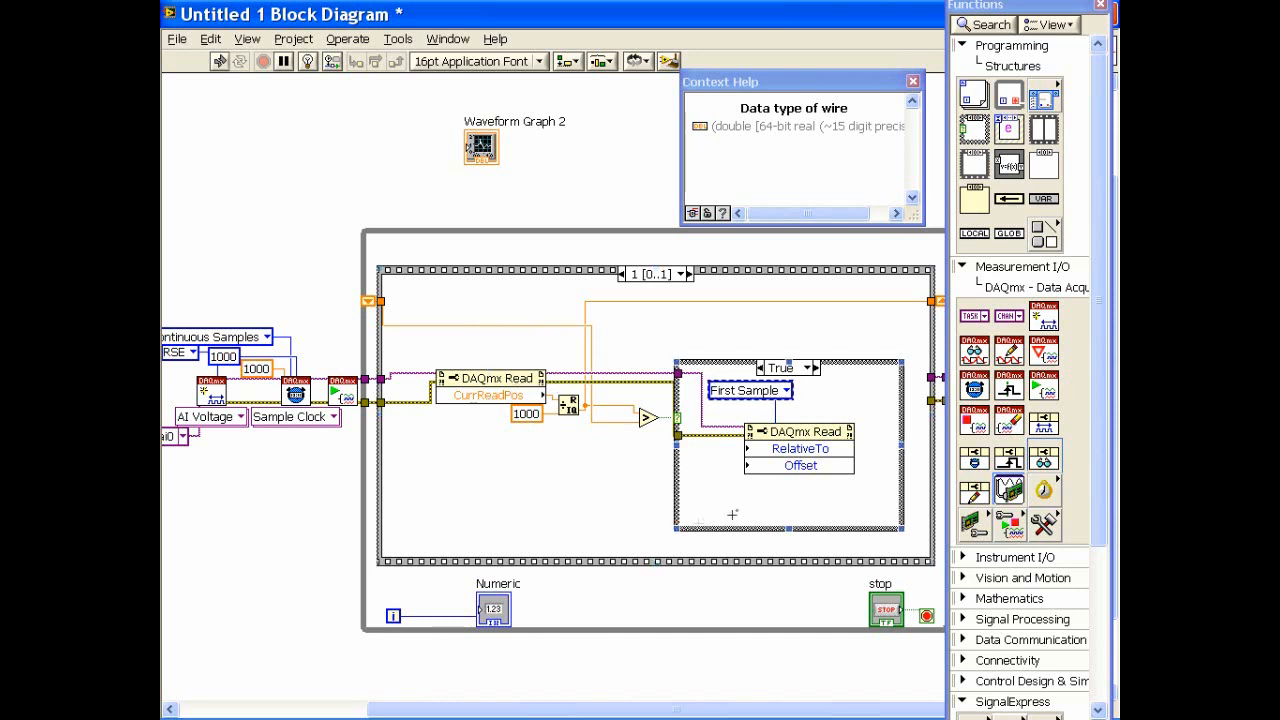
{"action": "mouse_move", "coordinate": [720, 497]}
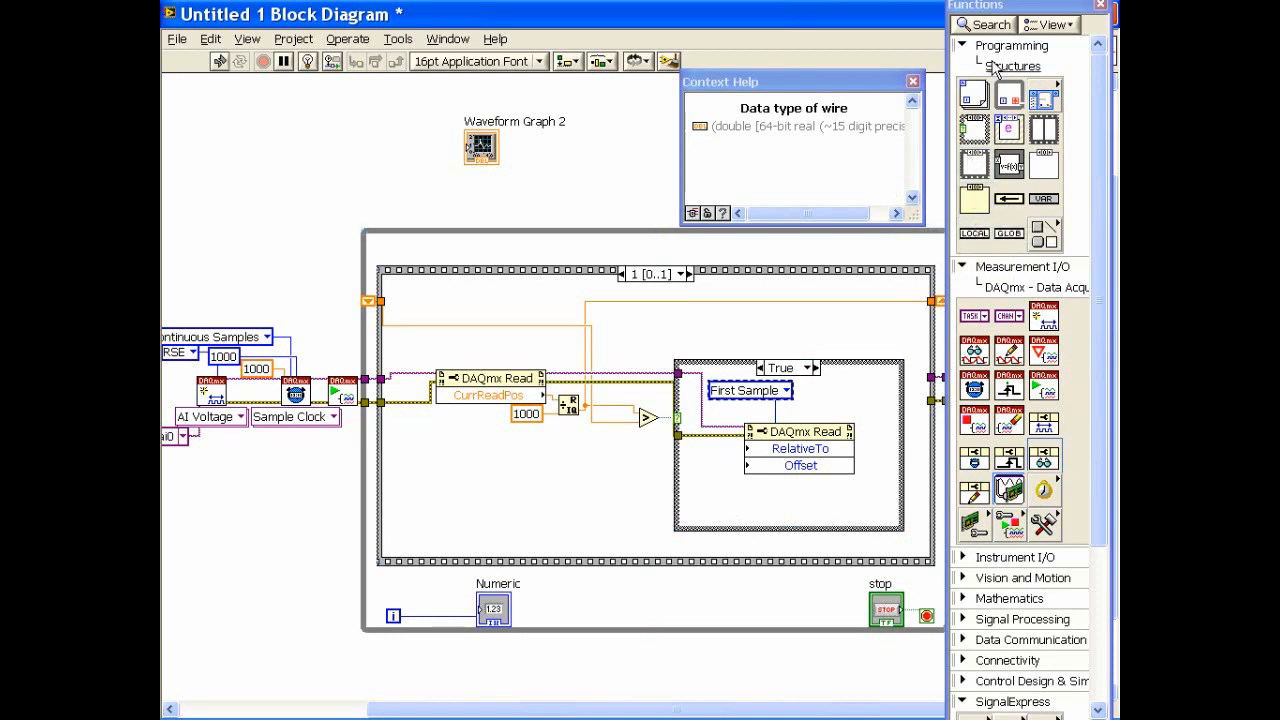
- Place a Multiply in the True case with a constant 1000 feeding Offset
{"action": "left_click", "coordinate": [1009, 65]}
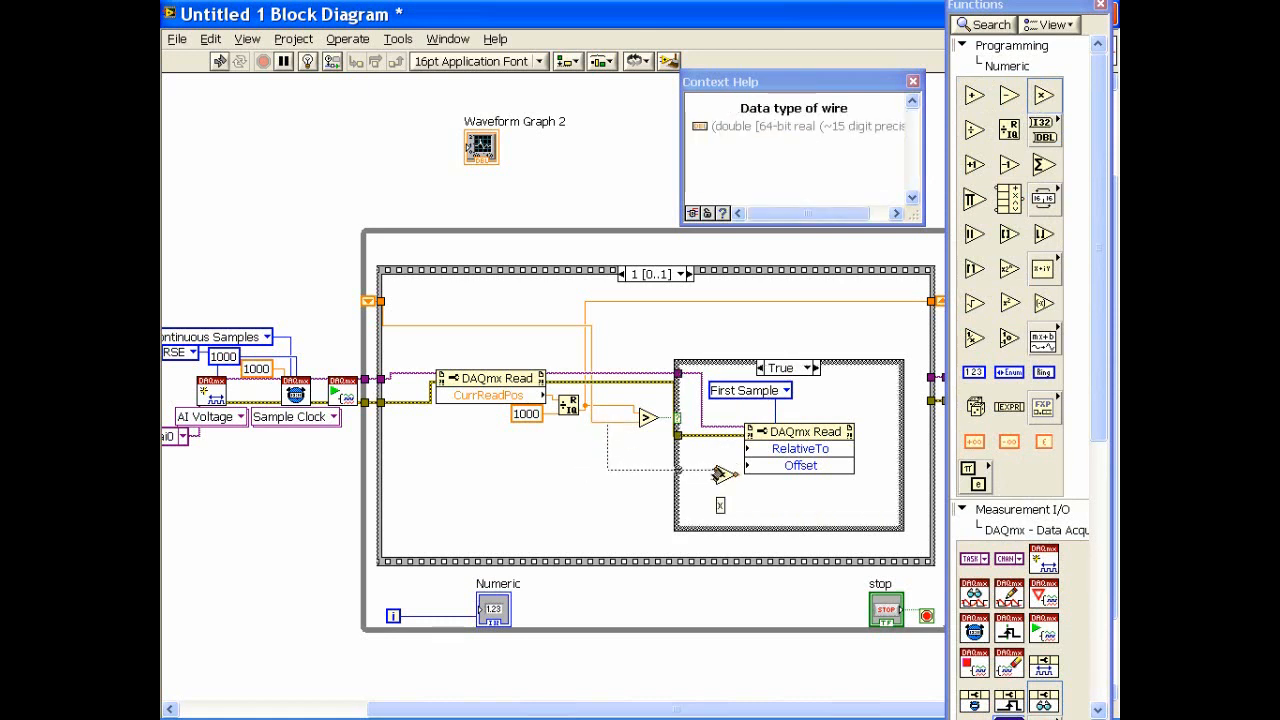
{"action": "right_click", "coordinate": [724, 473]}
{"action": "type", "text": "1000"}
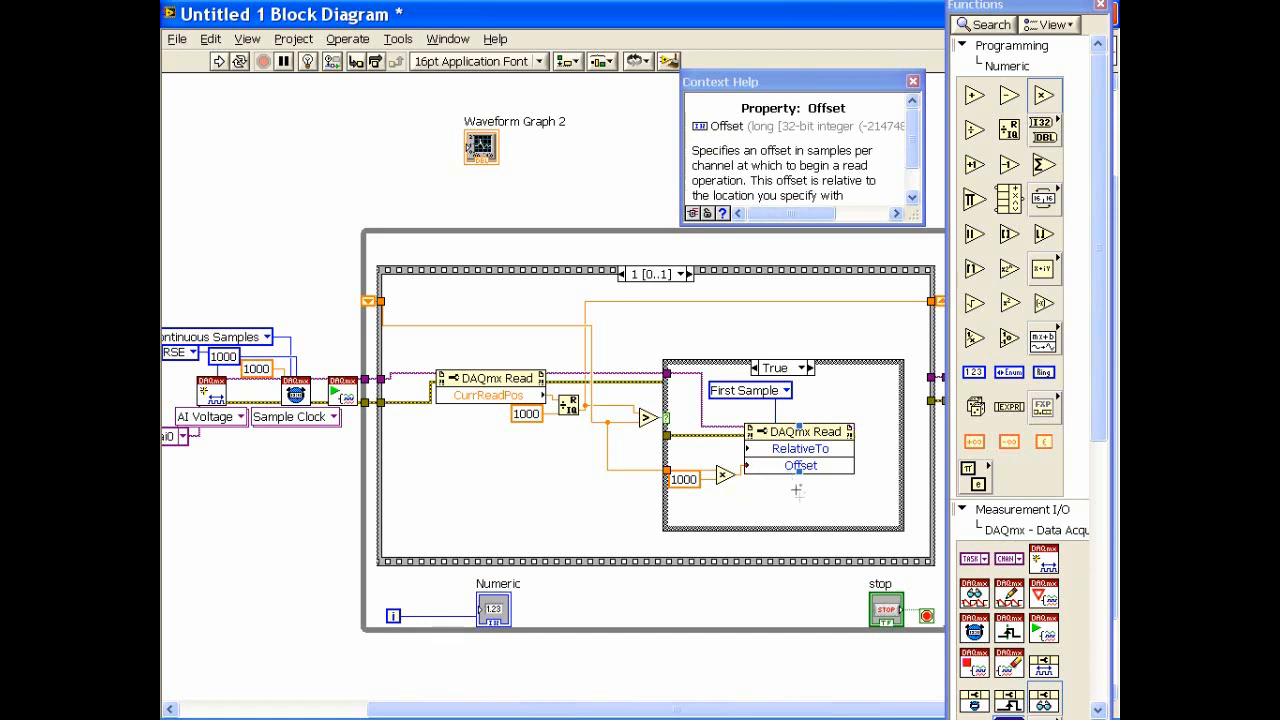
{"action": "mouse_move", "coordinate": [796, 496]}
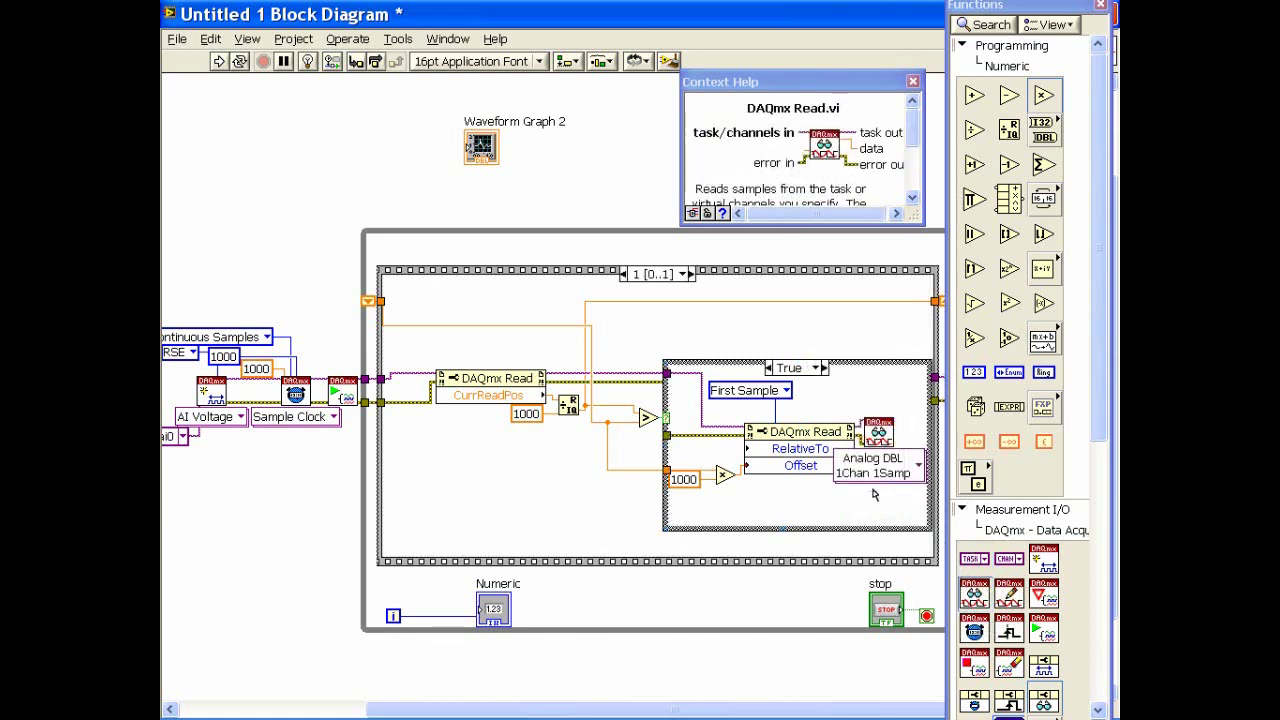
- Set the True-case DAQmx Read to Analog single-channel multiple-sample waveform
{"action": "left_click", "coordinate": [876, 465]}
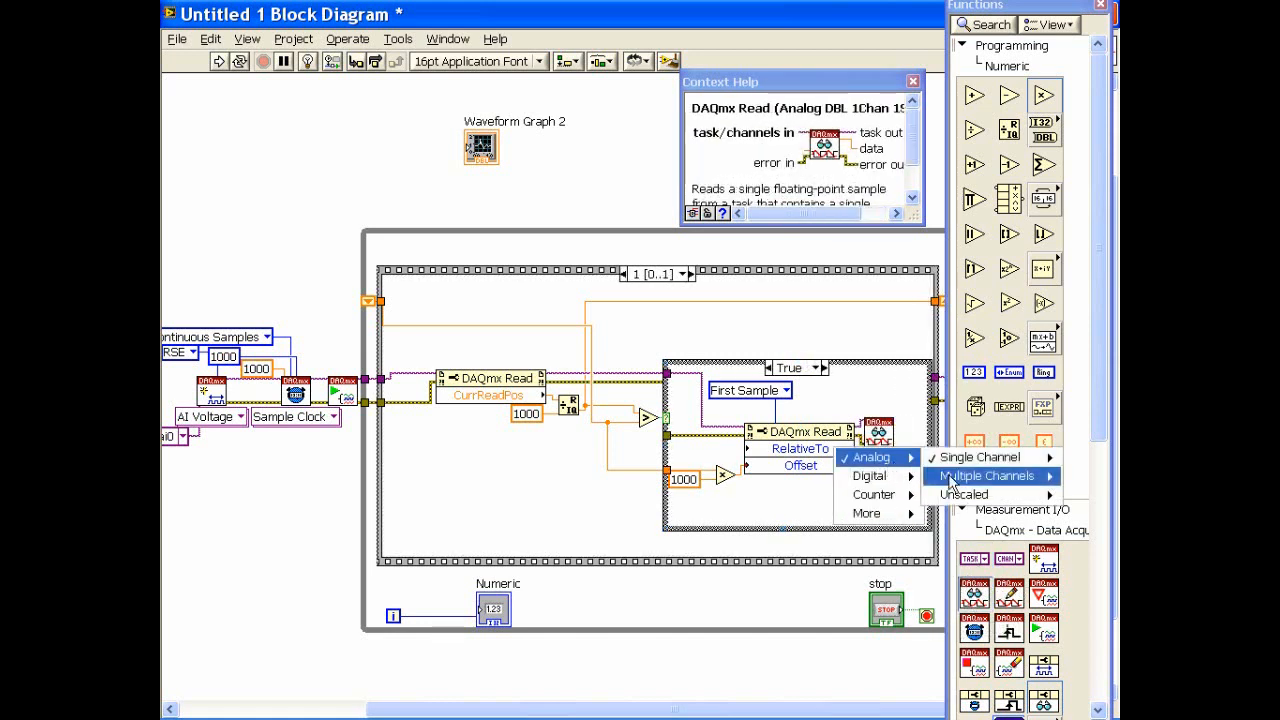
{"action": "mouse_move", "coordinate": [857, 457]}
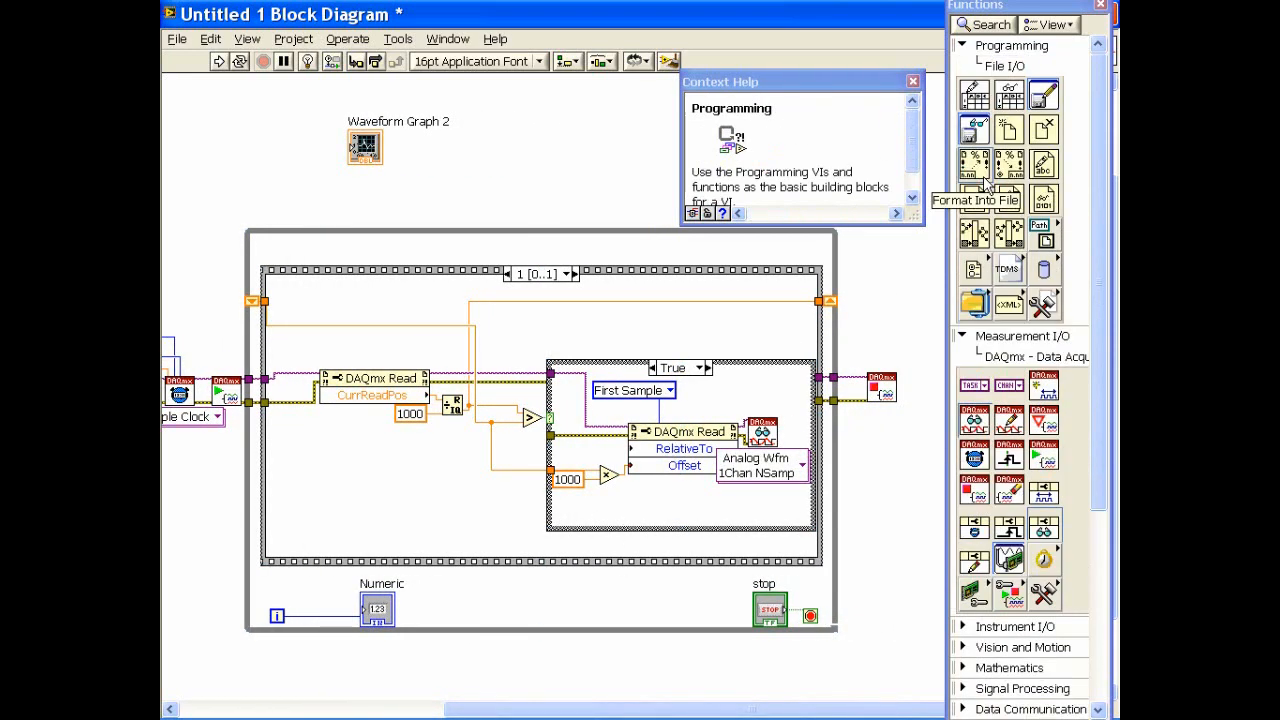
{"action": "mouse_move", "coordinate": [1008, 268]}
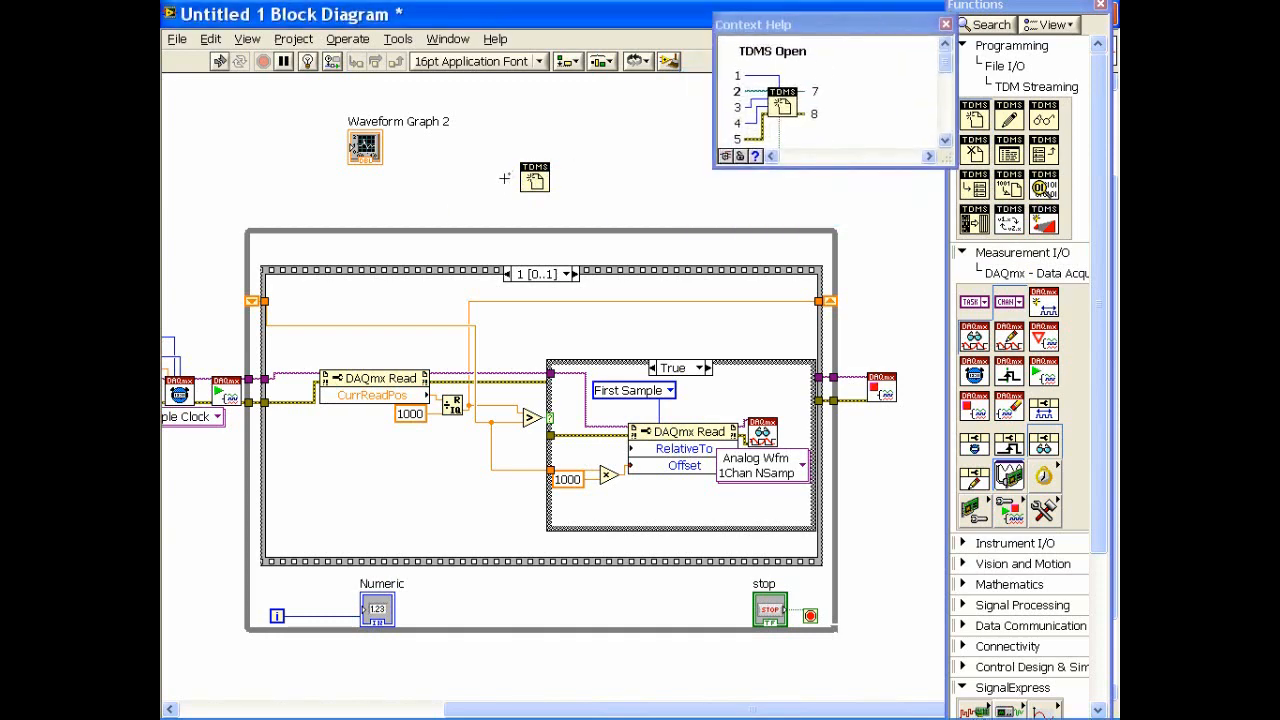
- Give TDMS Open an operation constant set to open or create
{"action": "right_click", "coordinate": [534, 178]}
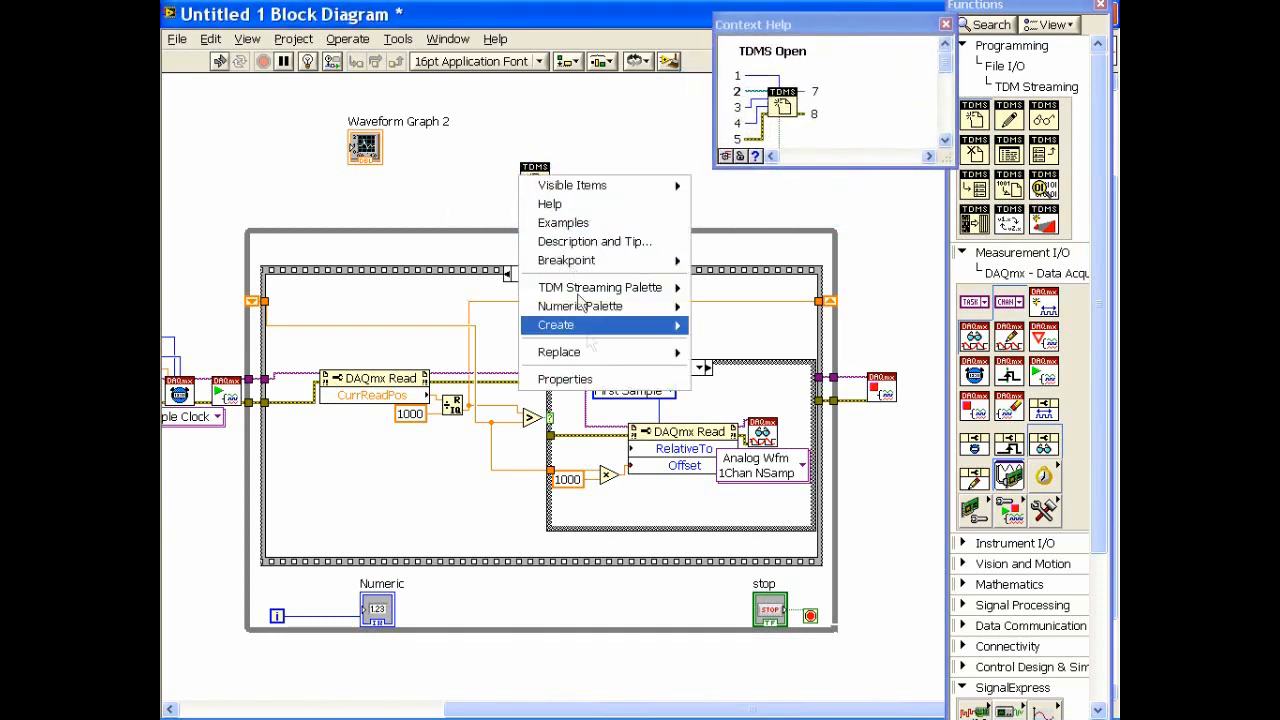
{"action": "left_click", "coordinate": [555, 324]}
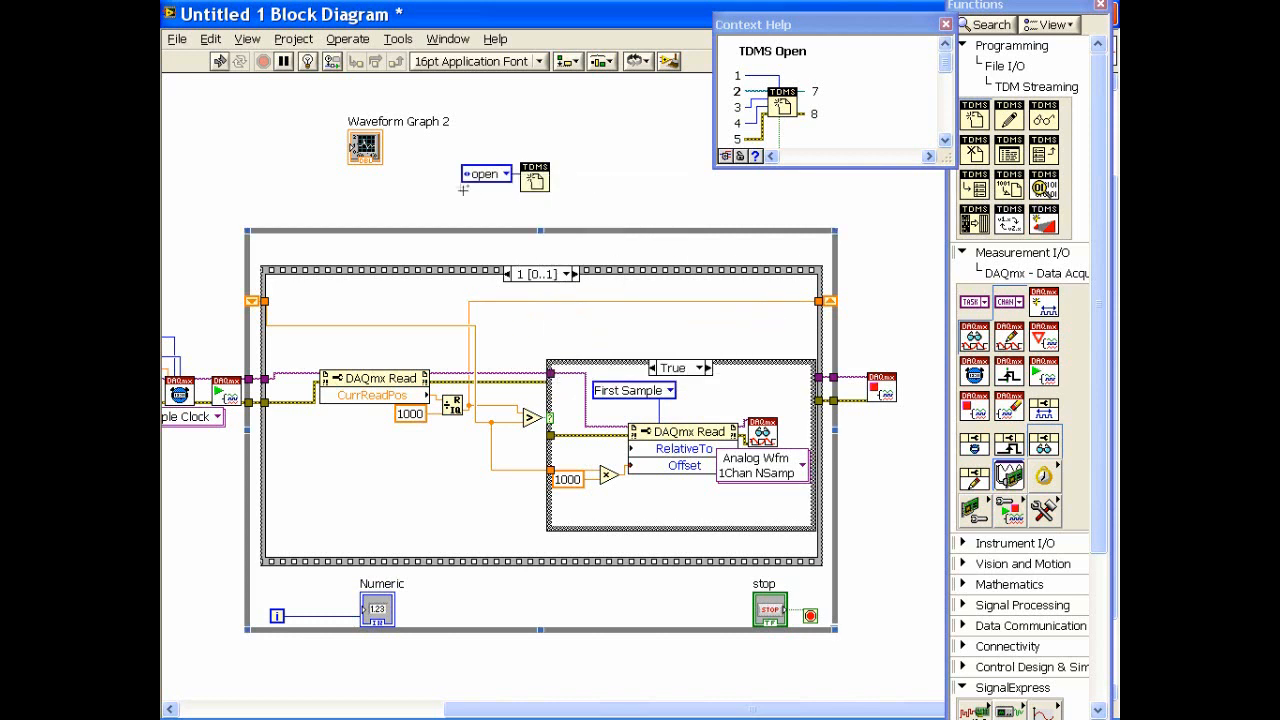
{"action": "left_click", "coordinate": [508, 173]}
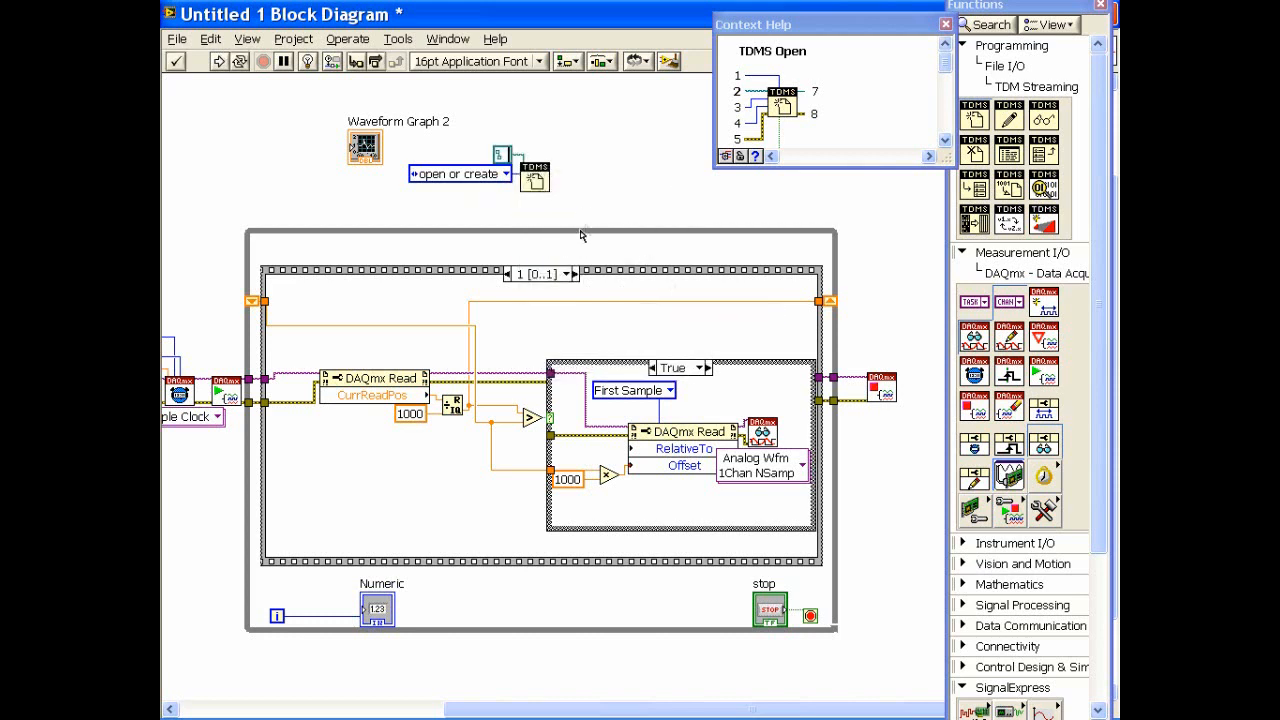
{"action": "mouse_move", "coordinate": [580, 235]}
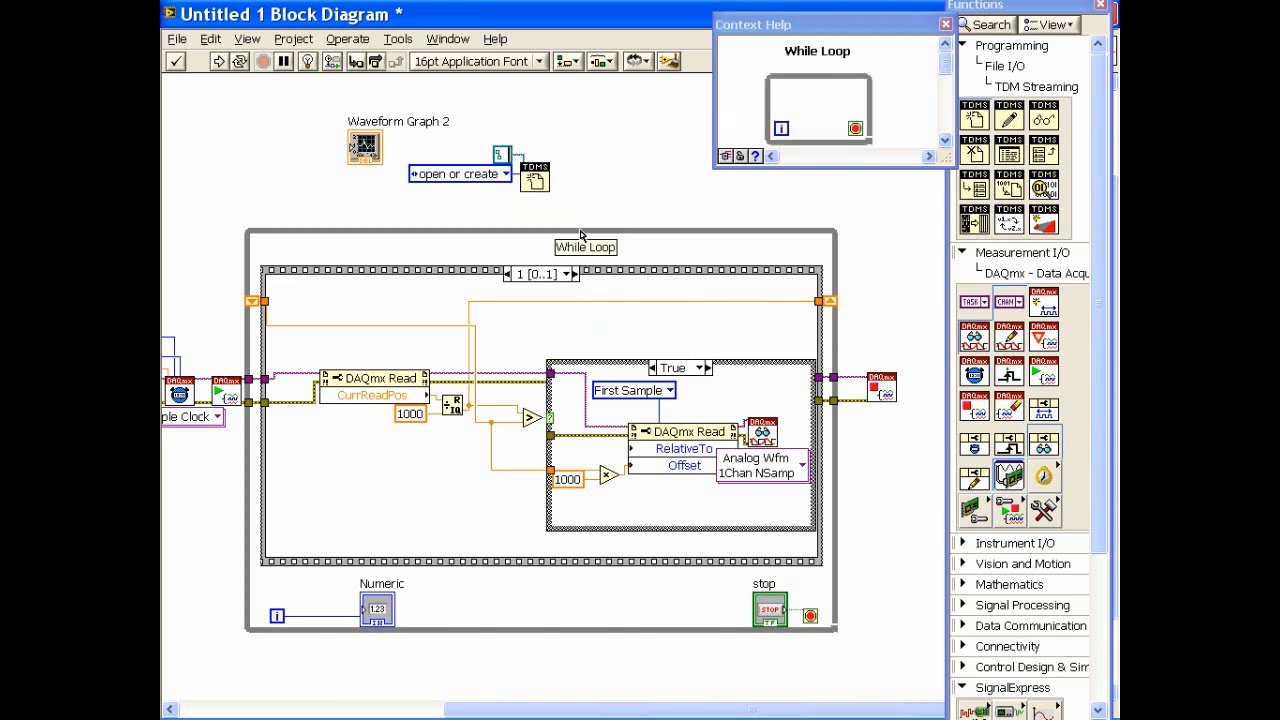
- Enter the Desktop test2.tdms path constant and move Waveform Graph 2 clear of it
{"action": "type", "text": "C:\\Documents and Settings\\davew\\Desktop"}
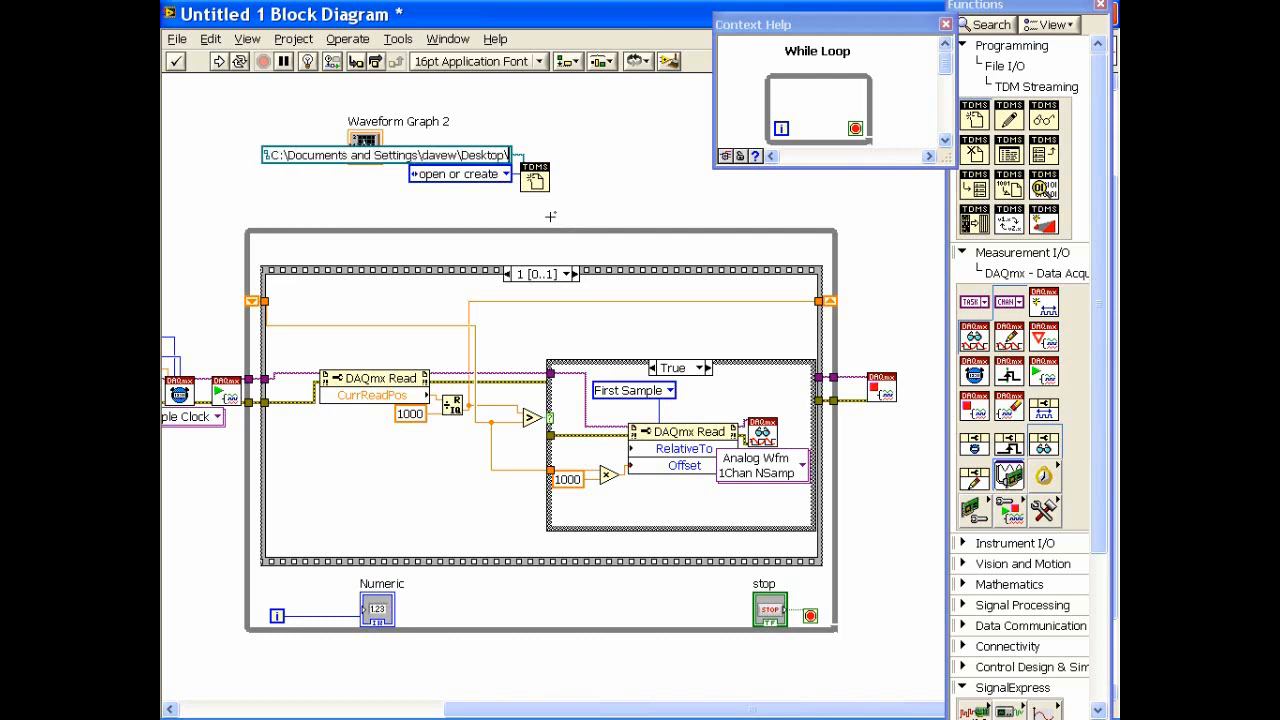
{"action": "type", "text": "\\test2.tdms"}
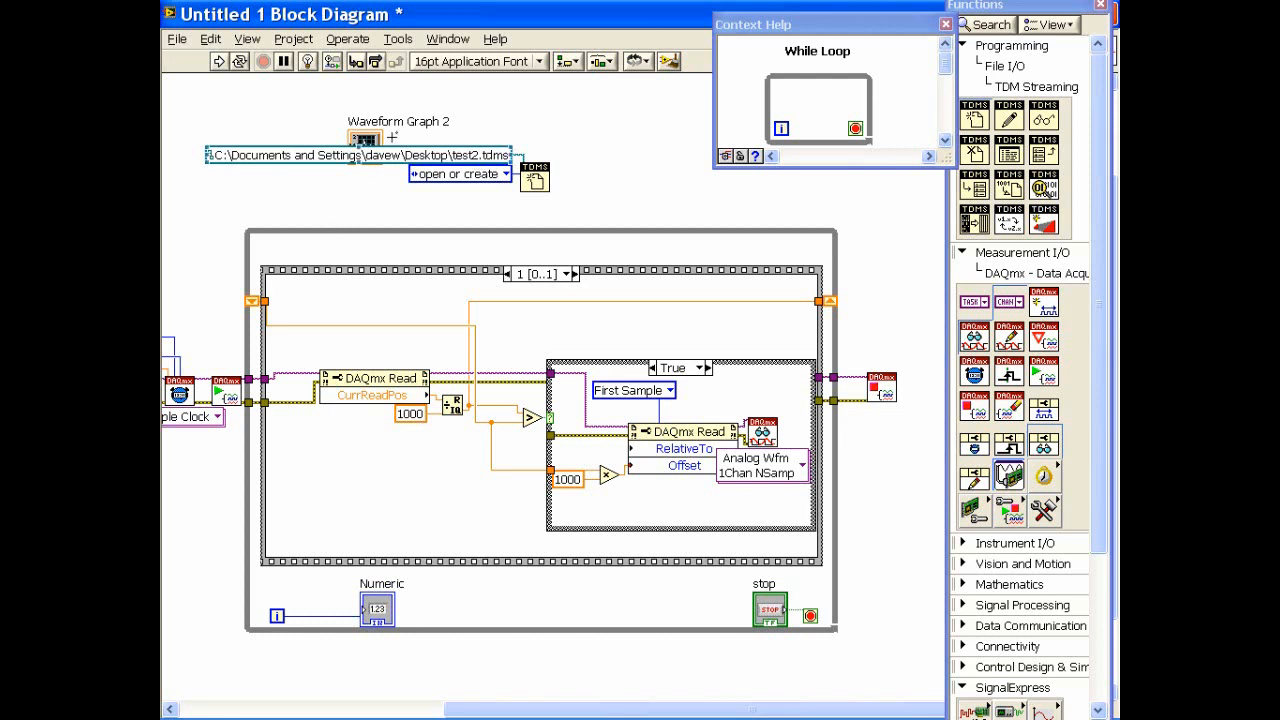
{"action": "left_click_drag", "start_coordinate": [365, 137], "coordinate": [590, 120]}
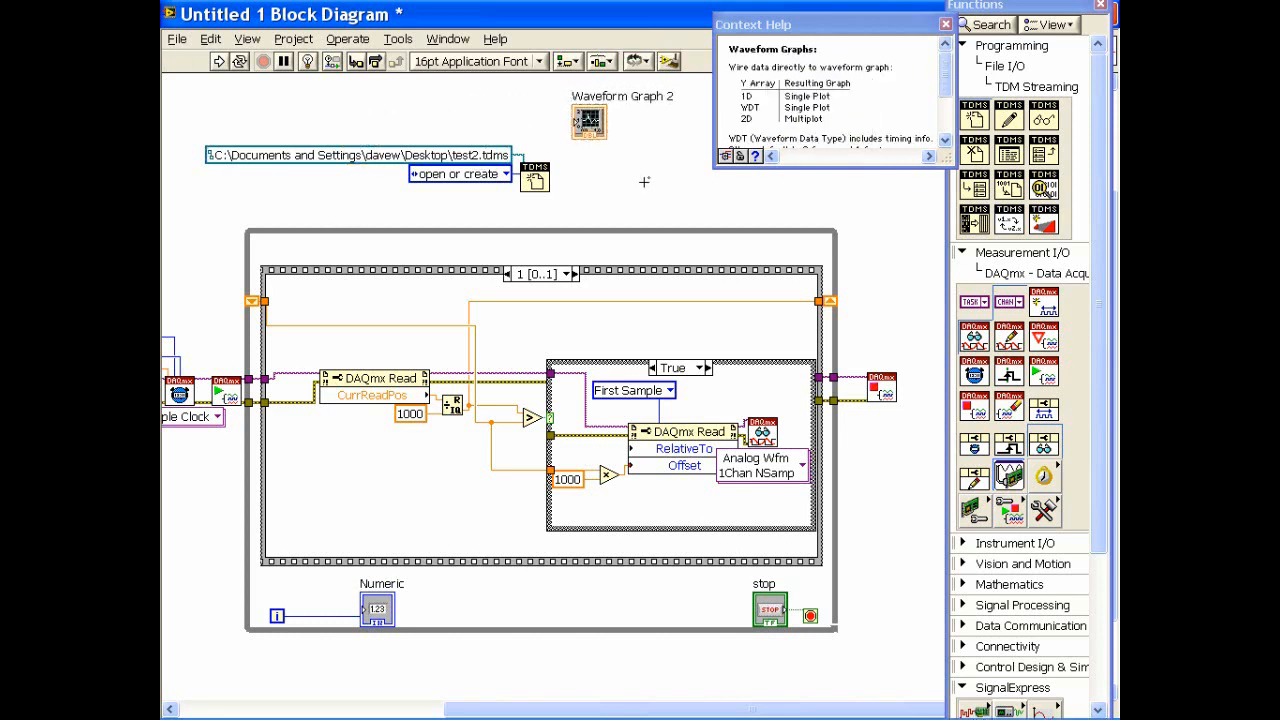
{"action": "mouse_move", "coordinate": [1009, 221]}
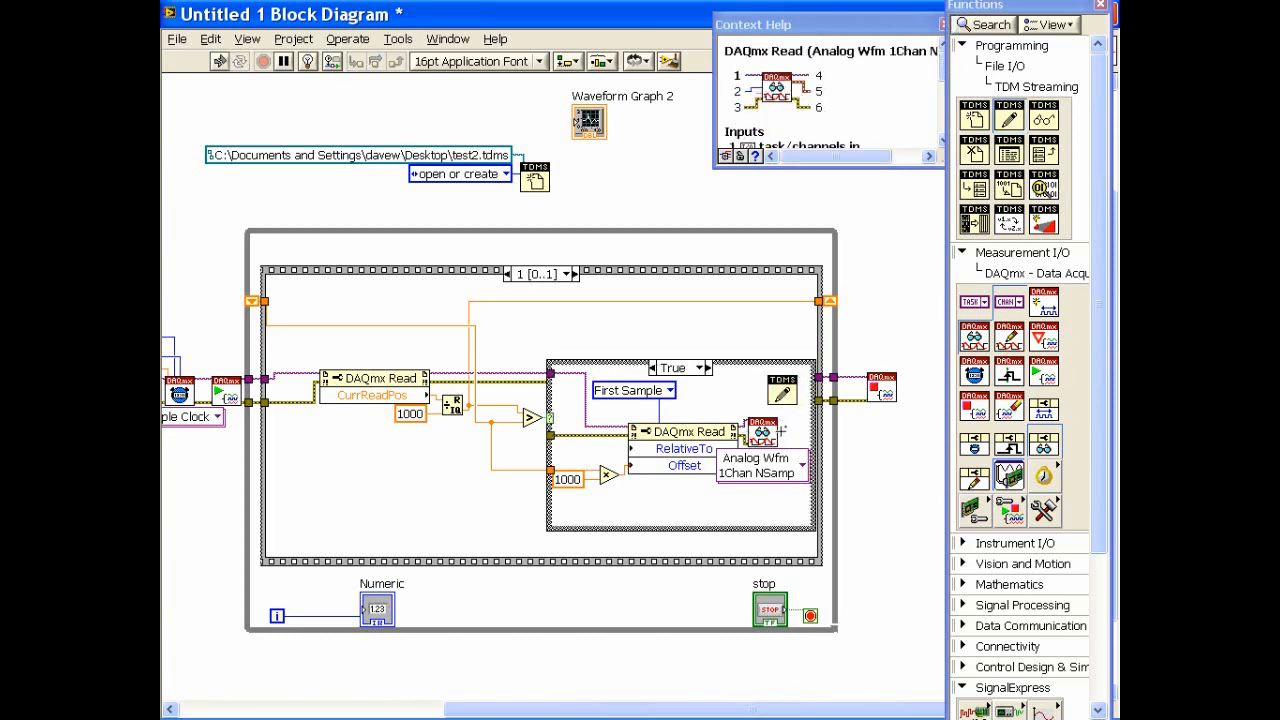
{"action": "mouse_move", "coordinate": [780, 392]}
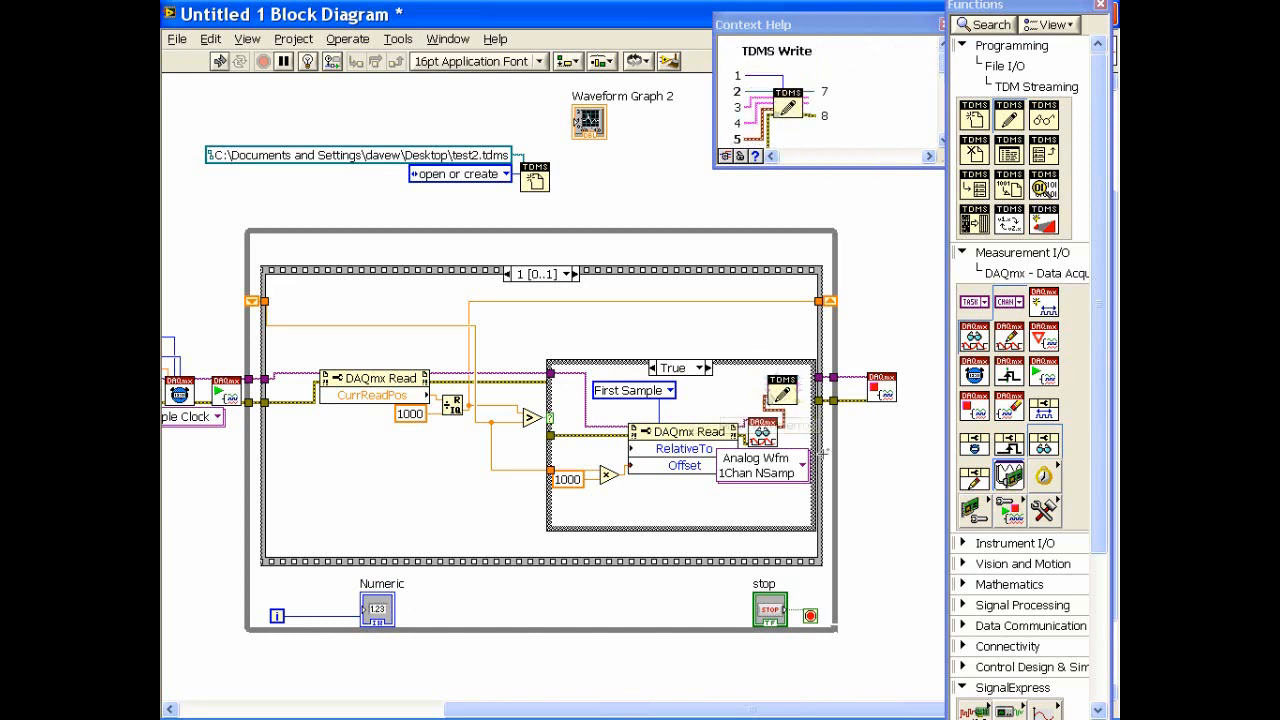
{"action": "mouse_move", "coordinate": [760, 425]}
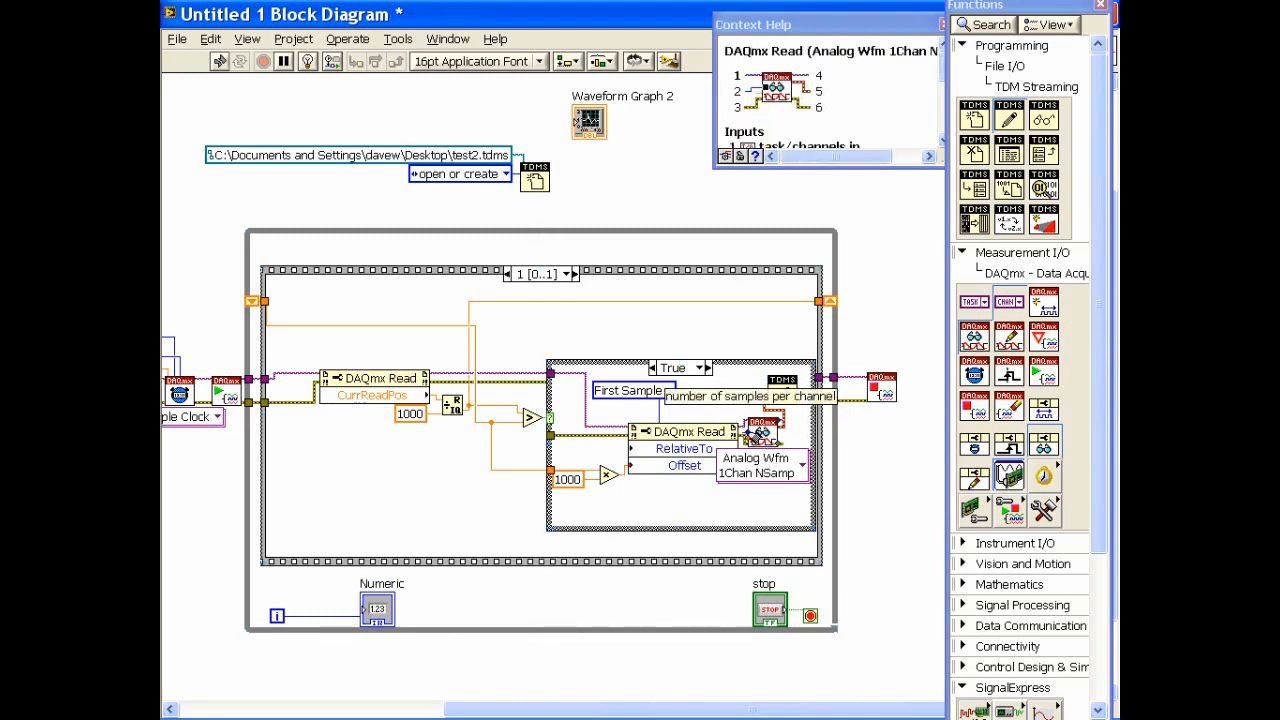
- Create a 1000 samples-per-channel constant on the DAQmx Read
{"action": "right_click", "coordinate": [375, 608]}
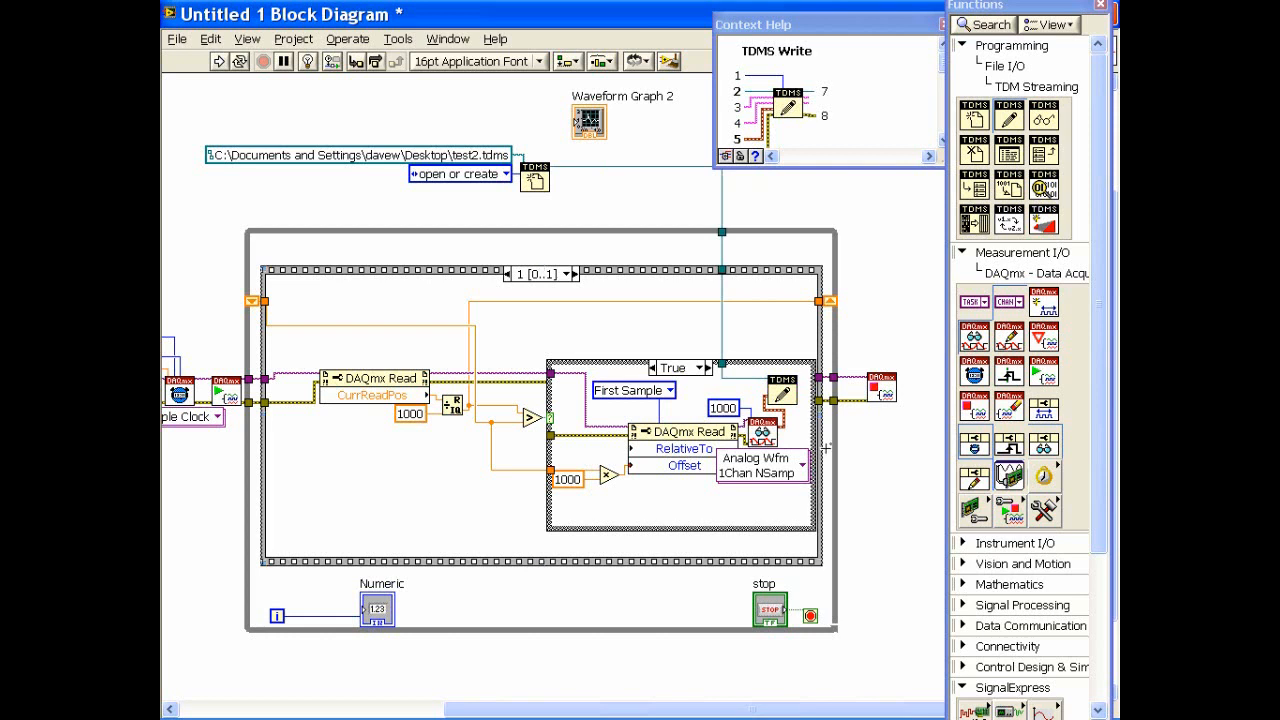
{"action": "mouse_move", "coordinate": [886, 460]}
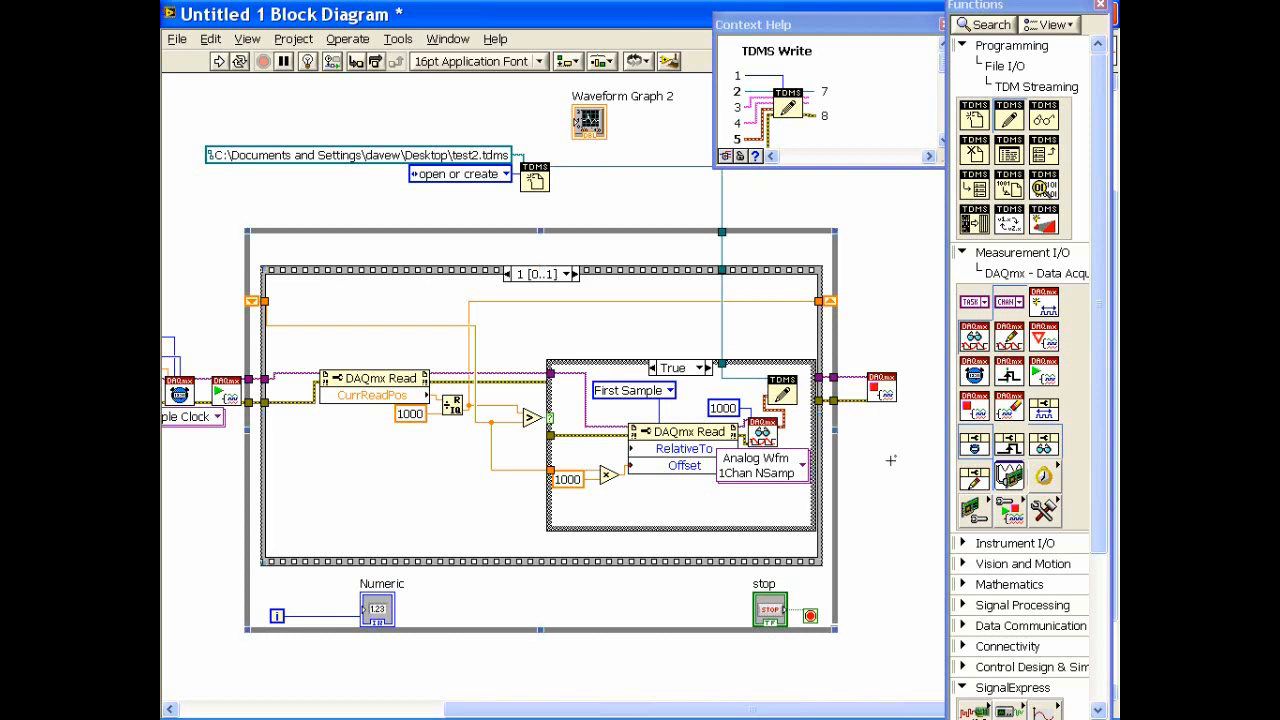
{"action": "mouse_move", "coordinate": [895, 290]}
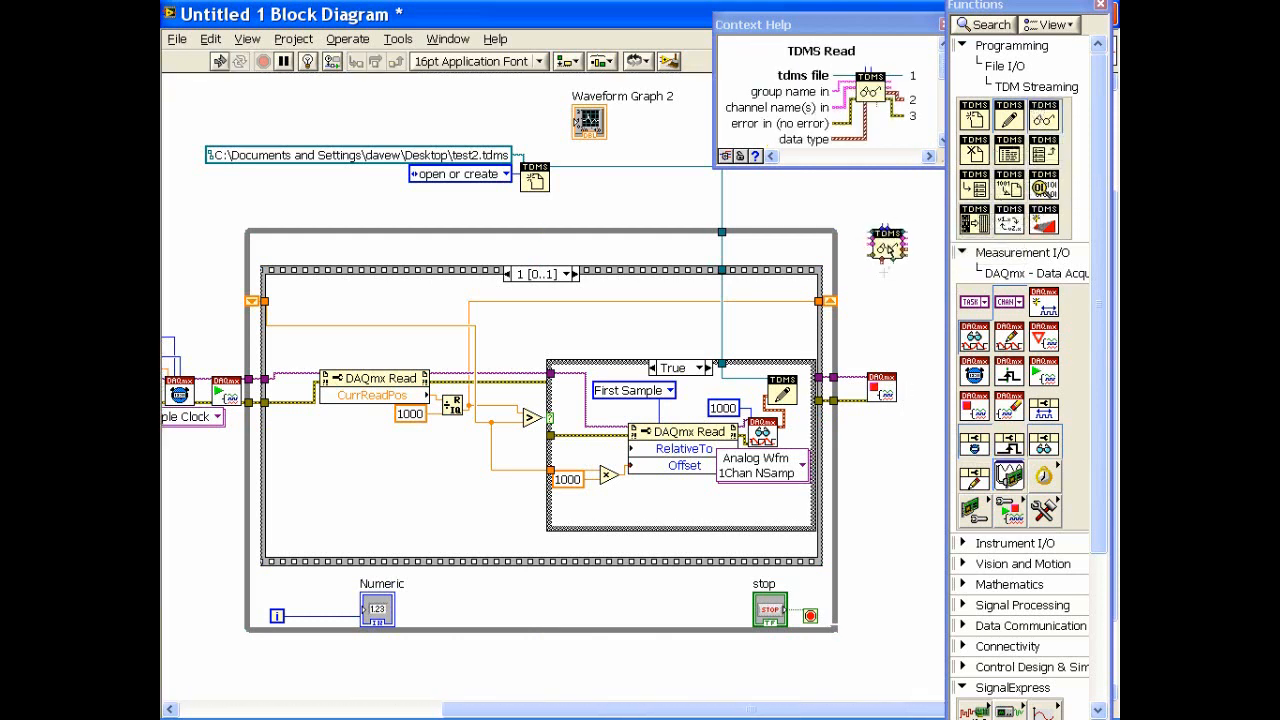
{"action": "mouse_move", "coordinate": [733, 248]}
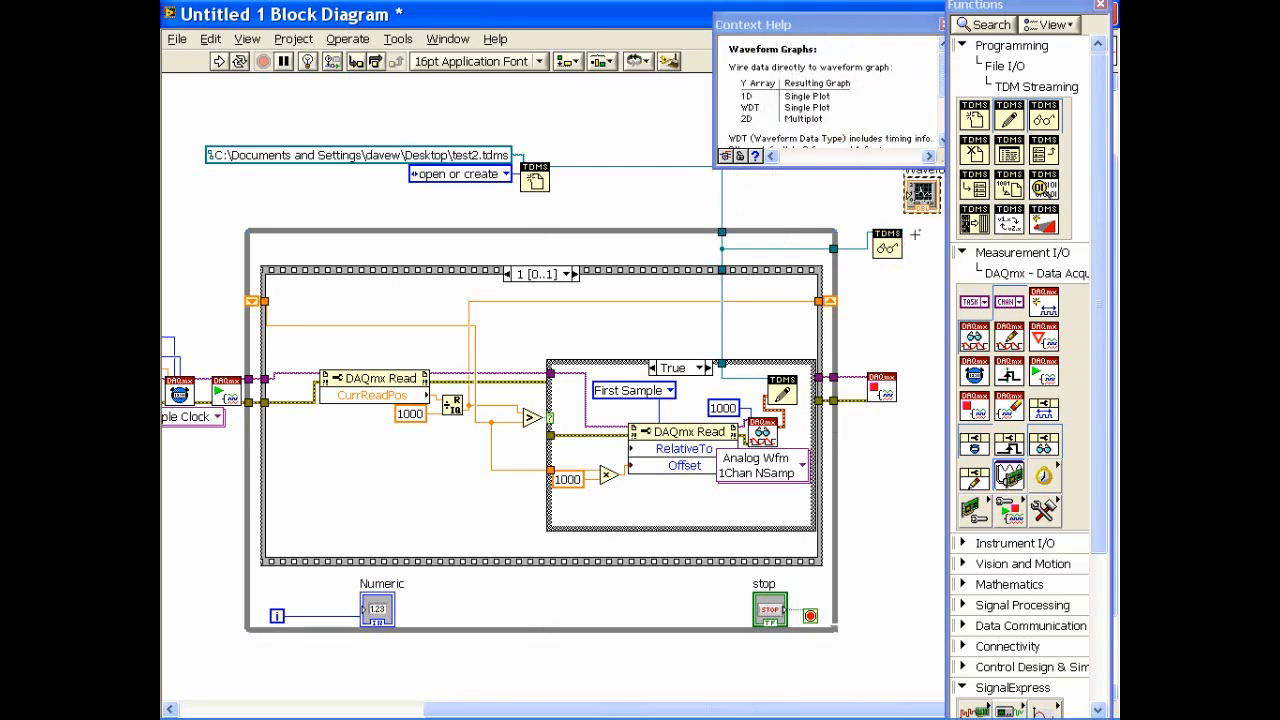
- Move the help window off the graph and add TDMS Close after TDMS Read
{"action": "left_click_drag", "start_coordinate": [752, 24], "coordinate": [642, 14]}
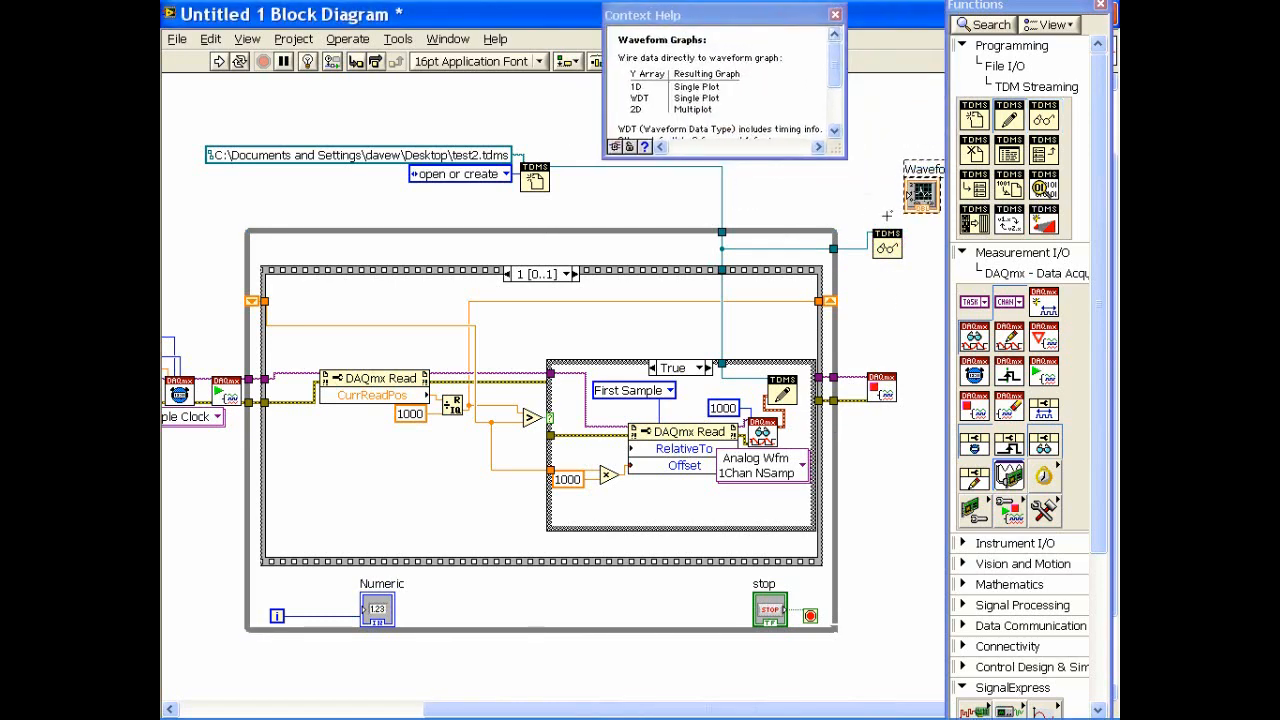
{"action": "mouse_move", "coordinate": [884, 245]}
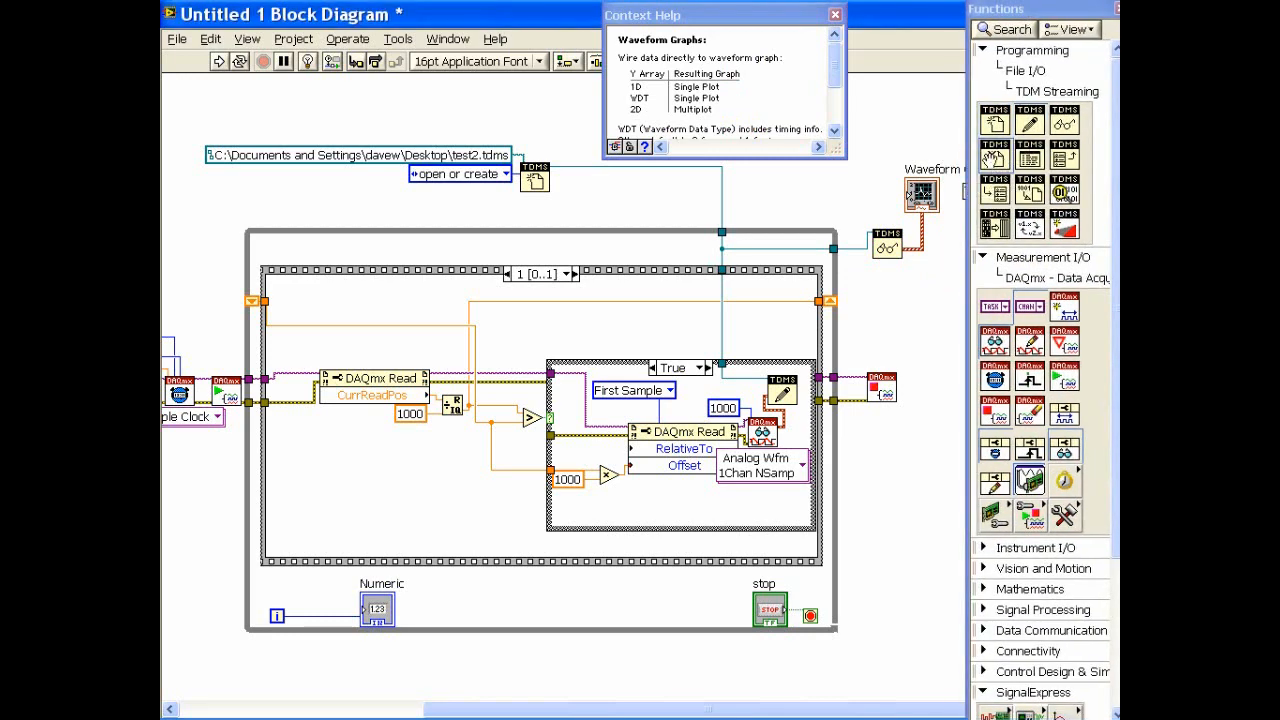
{"action": "mouse_move", "coordinate": [937, 248]}
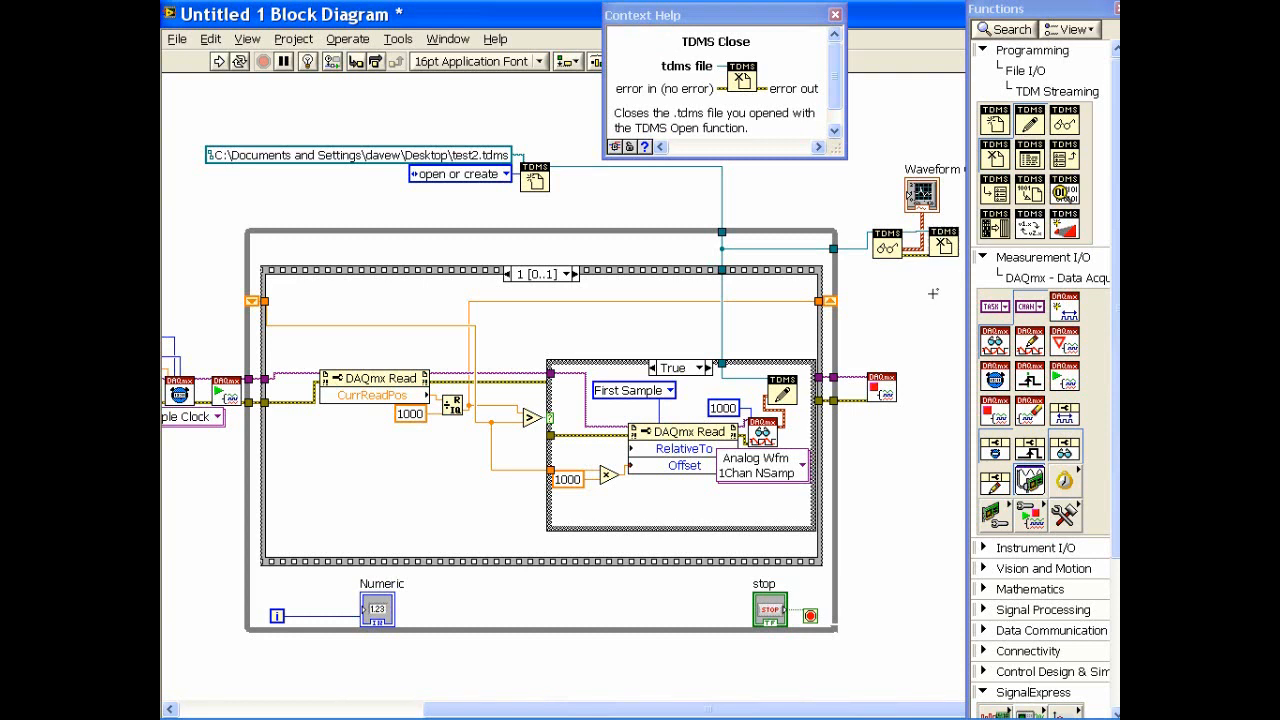
{"action": "left_click", "coordinate": [830, 15]}
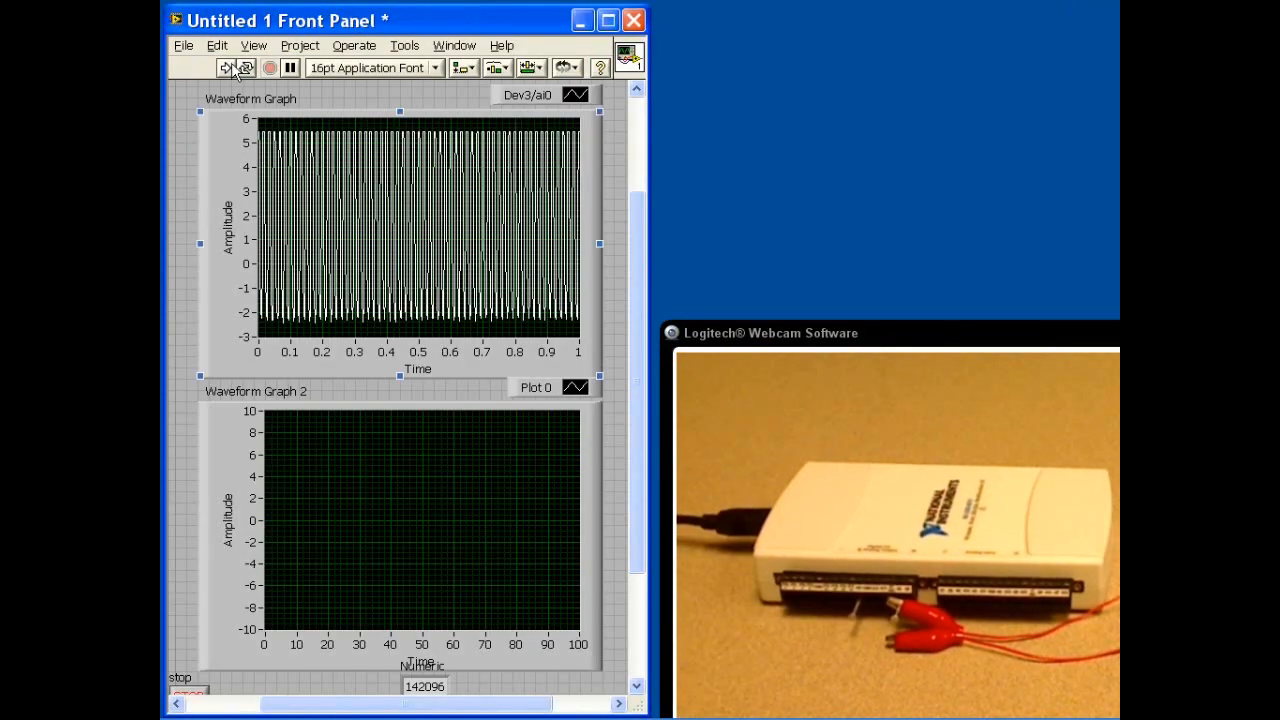
- Run the VI to acquire data and display 20 seconds of file data in Waveform Graph 2
{"action": "left_click", "coordinate": [224, 68]}
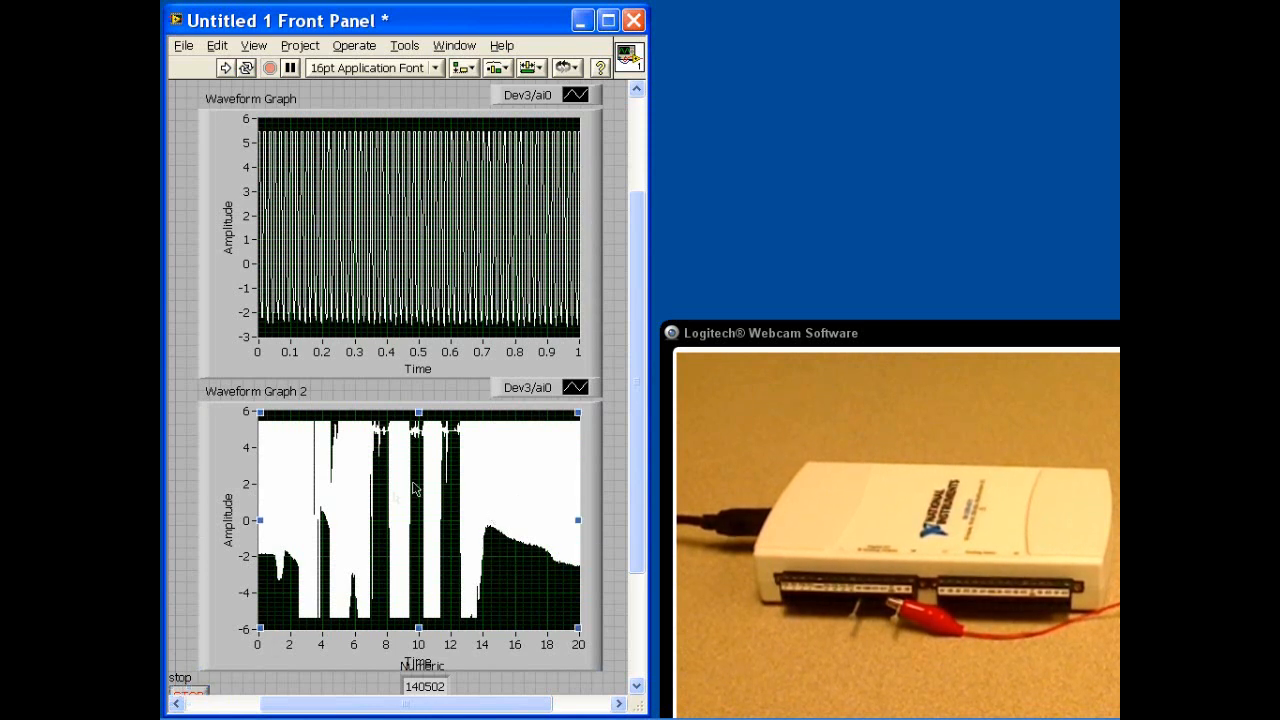
{"action": "mouse_move", "coordinate": [403, 465]}
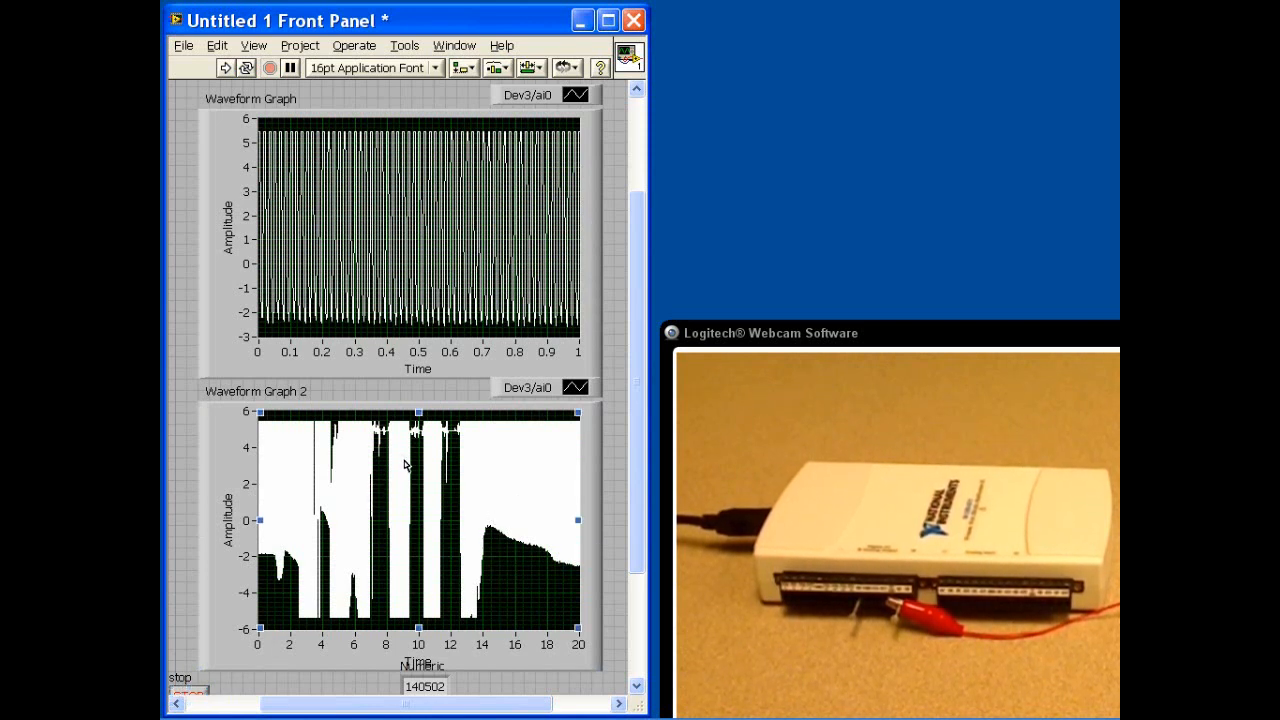